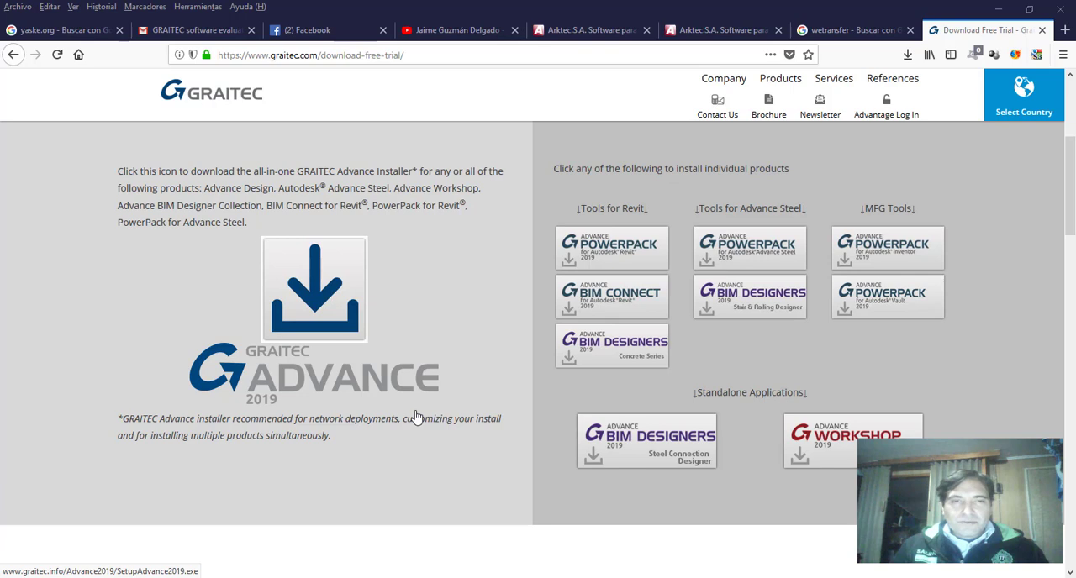
{"action": "mouse_move", "coordinate": [334, 352]}
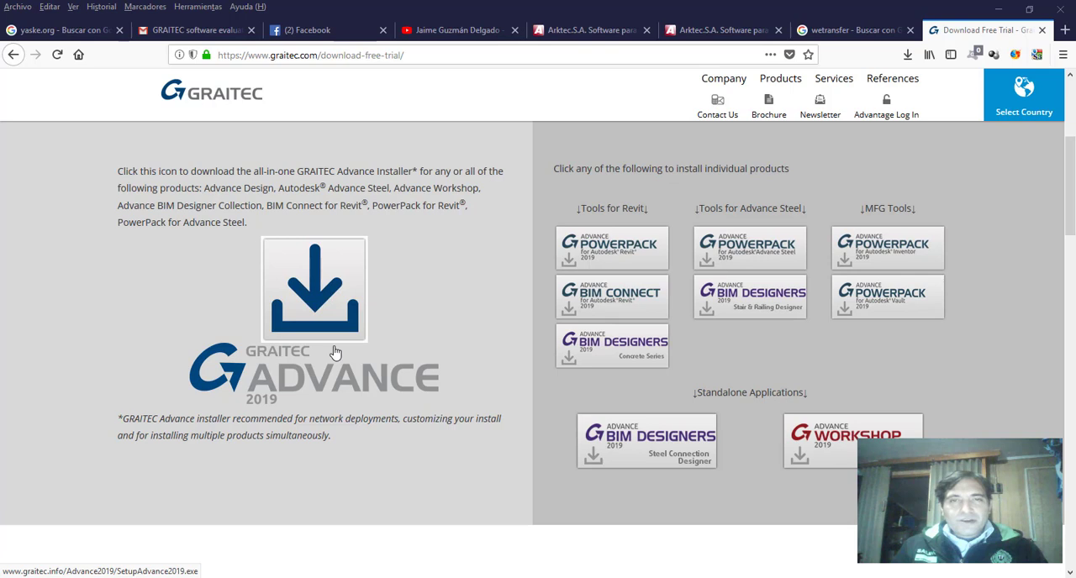
{"action": "mouse_move", "coordinate": [330, 345]}
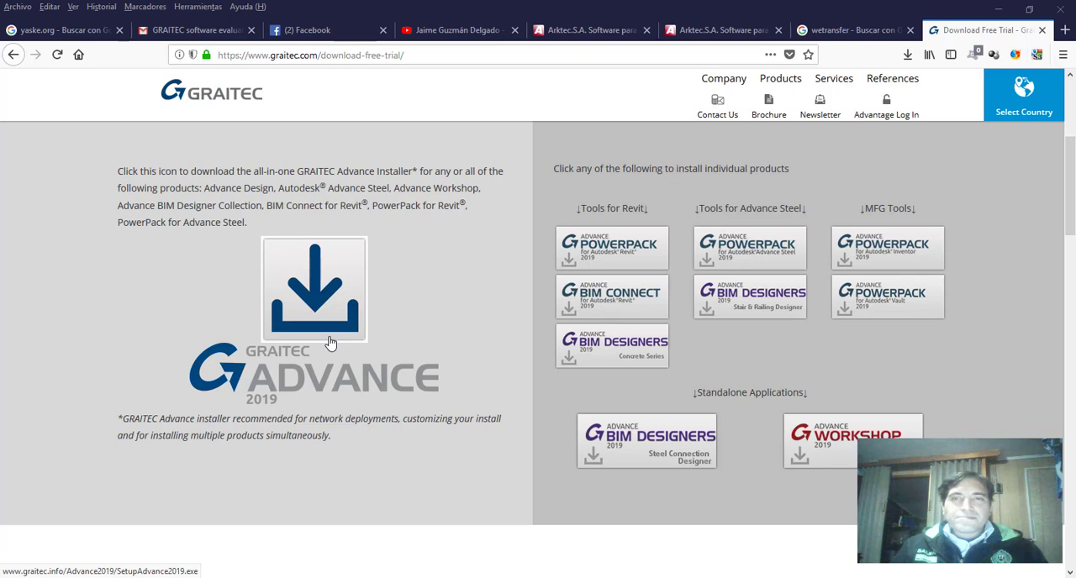
{"action": "mouse_move", "coordinate": [501, 321]}
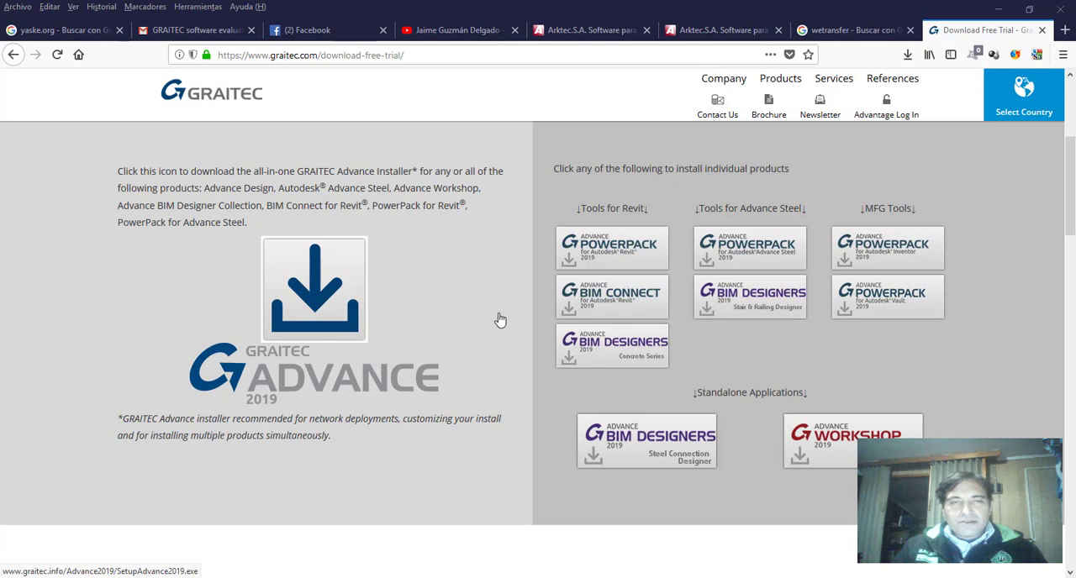
- Pick the PowerPack for Autodesk Revit 2019 download, then cancel its download prompt
{"action": "left_click", "coordinate": [431, 55]}
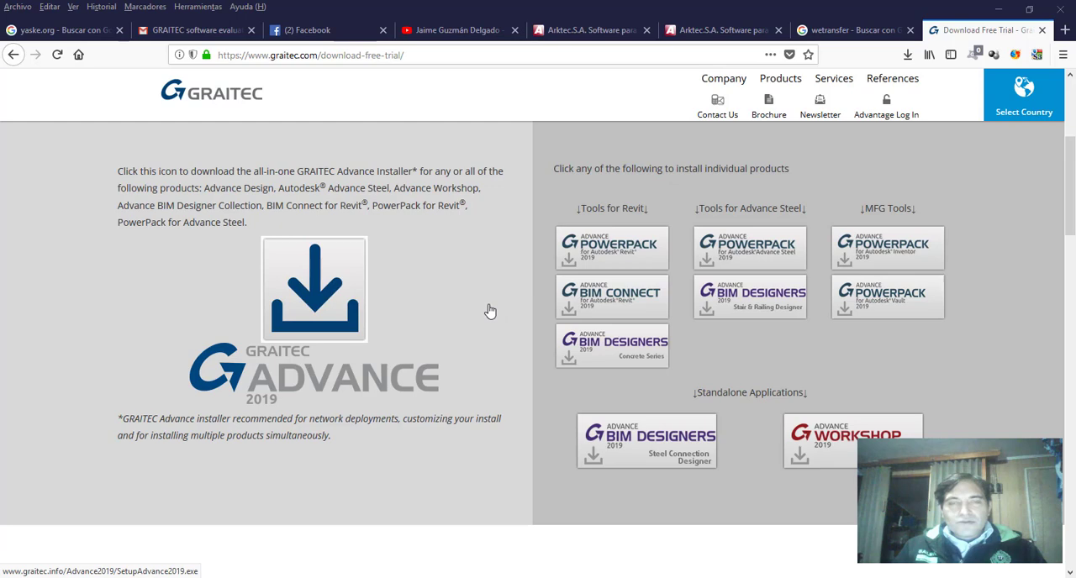
{"action": "scroll", "scroll_direction": "down", "scroll_amount": 3}
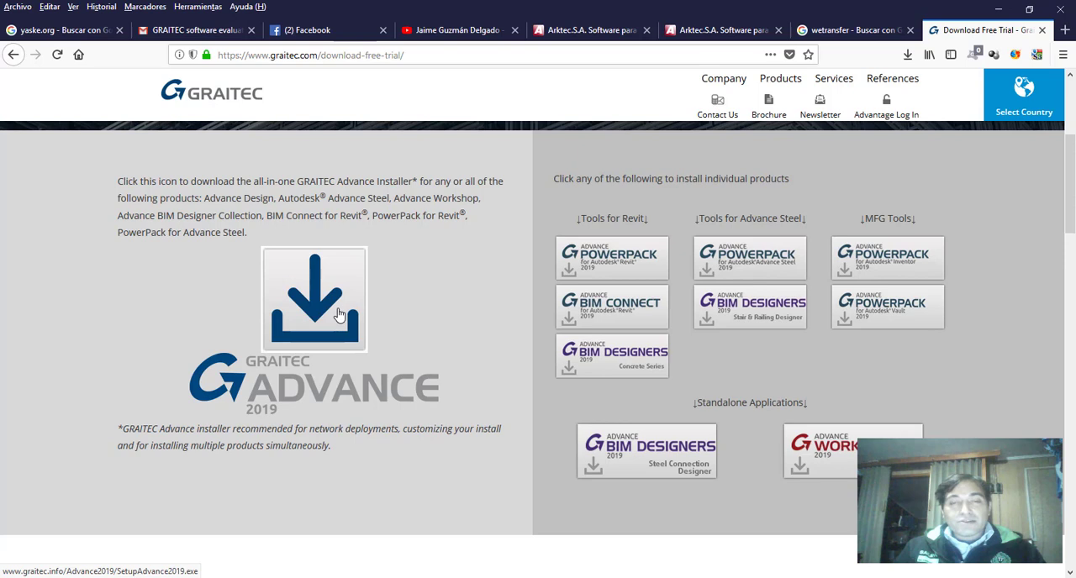
{"action": "mouse_move", "coordinate": [930, 373]}
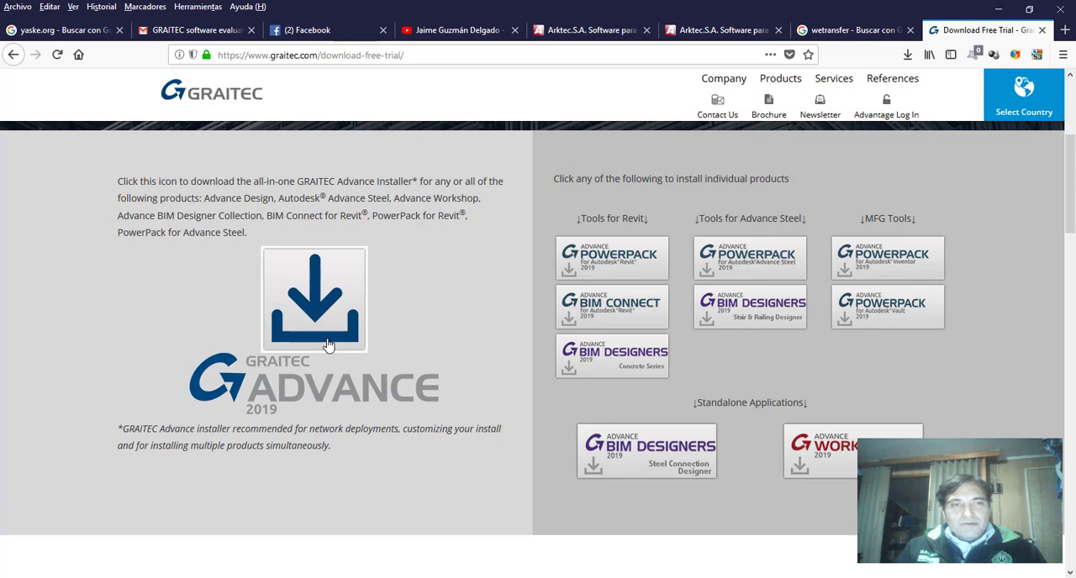
{"action": "left_click", "coordinate": [612, 259]}
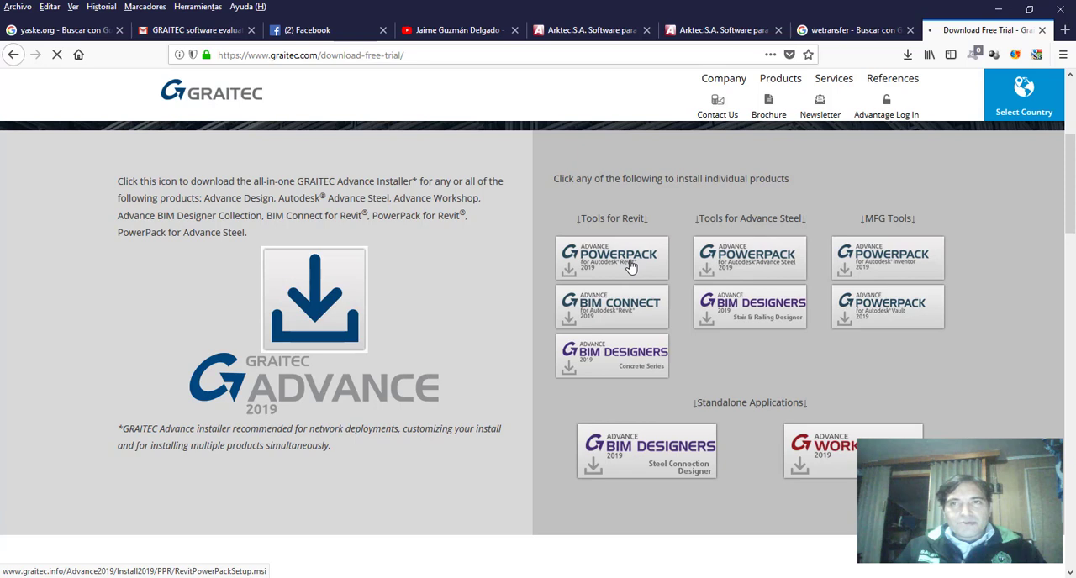
{"action": "left_click", "coordinate": [611, 258]}
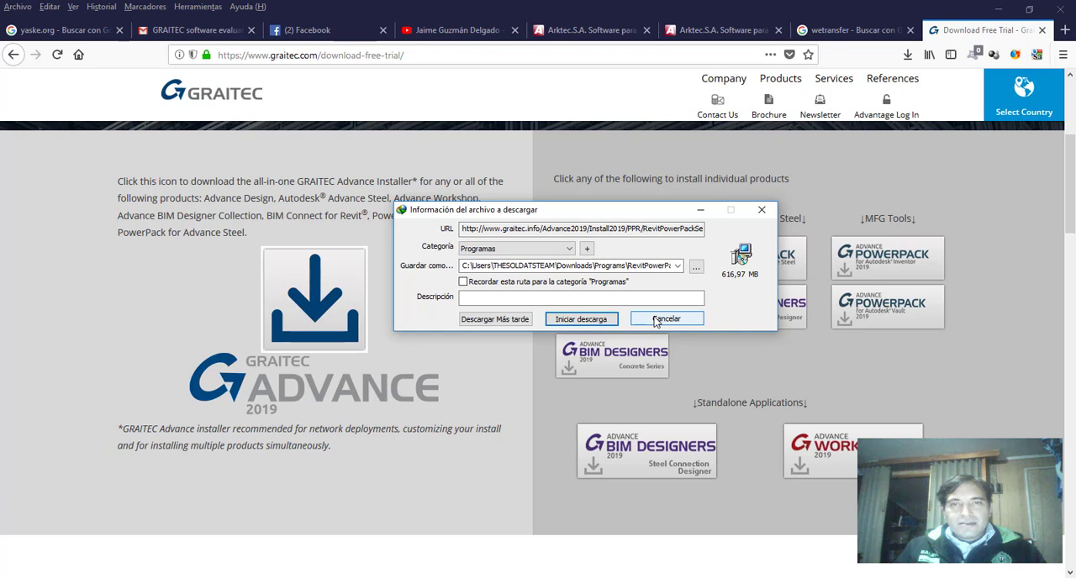
{"action": "left_click", "coordinate": [667, 318]}
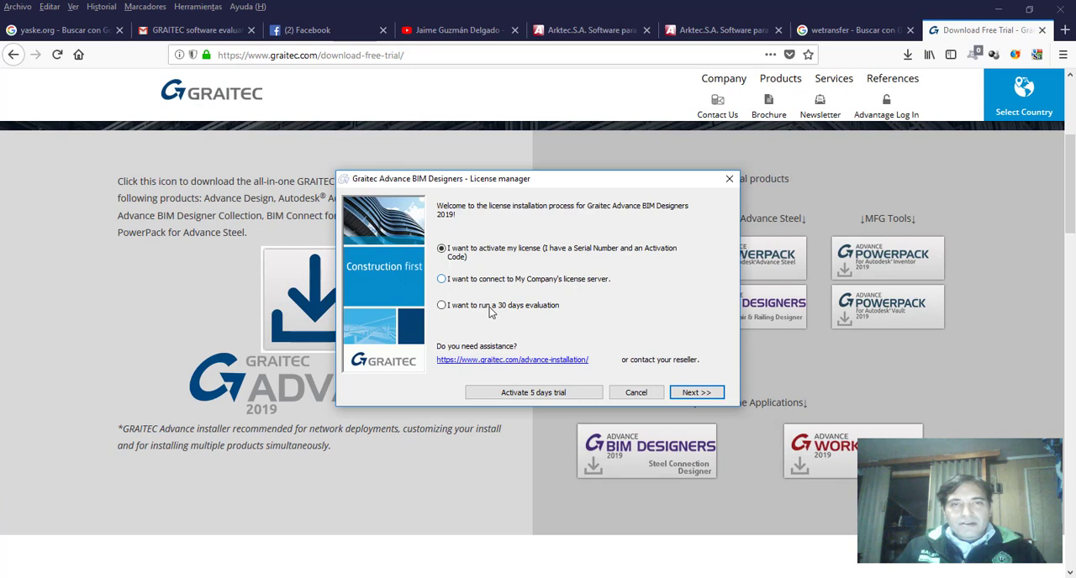
- Choose 'I want to run a 30 days evaluation' in the License manager
{"action": "left_click", "coordinate": [441, 306]}
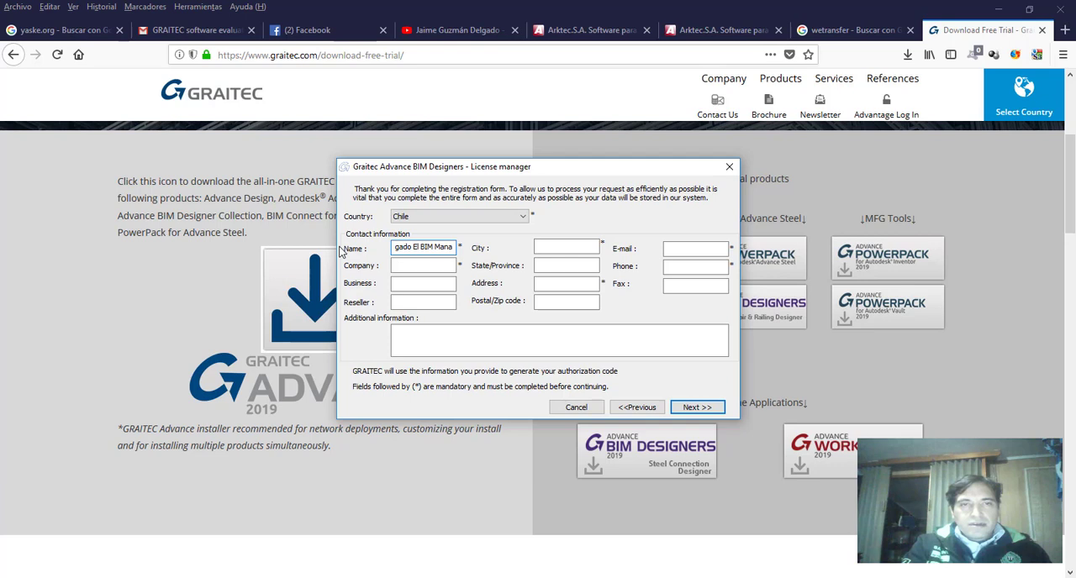
{"action": "type", "text": "Punta Arenas"}
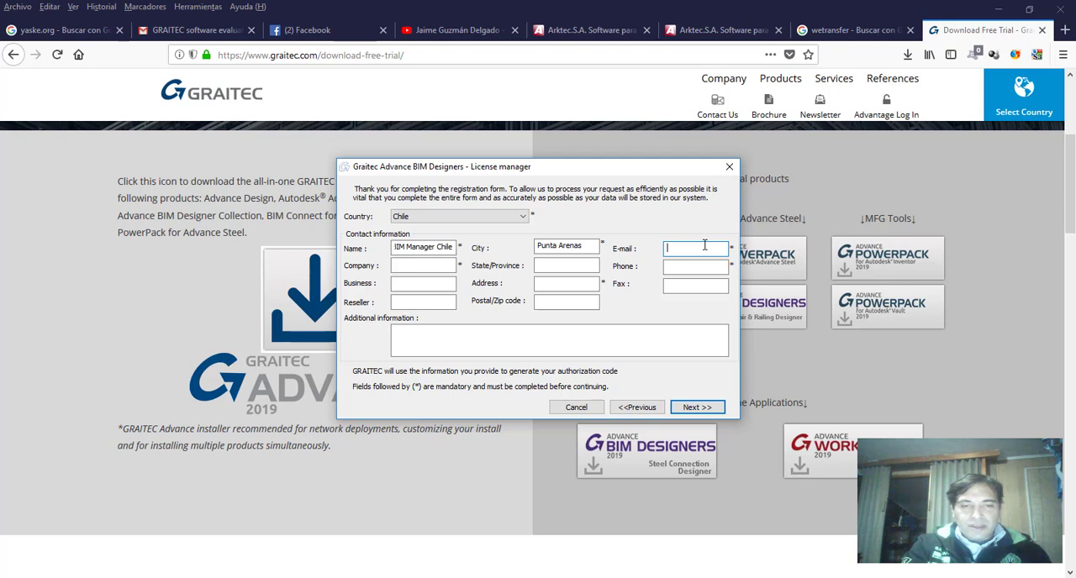
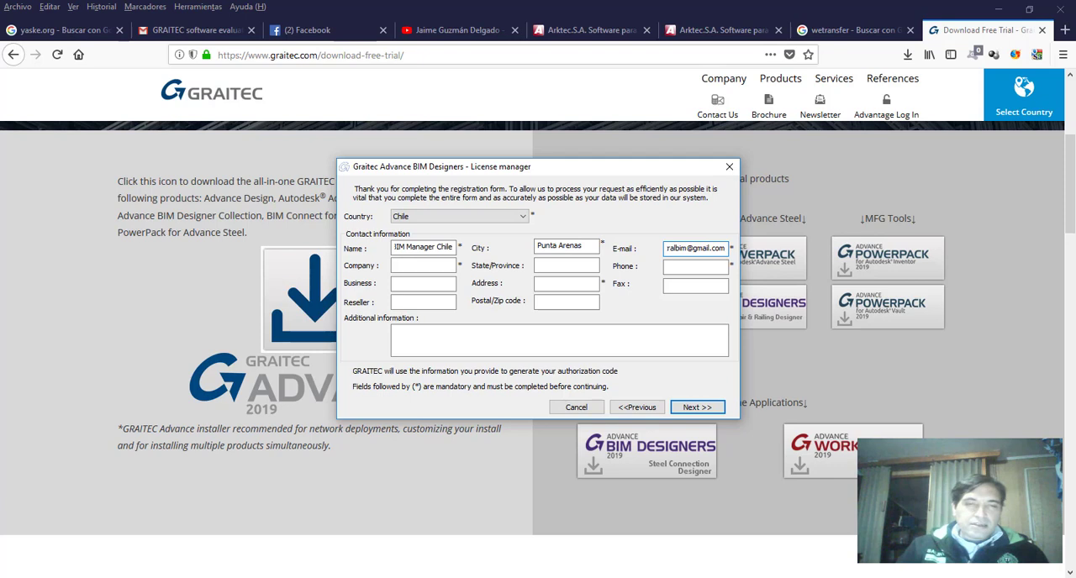
{"action": "type", "text": "Austral bim"}
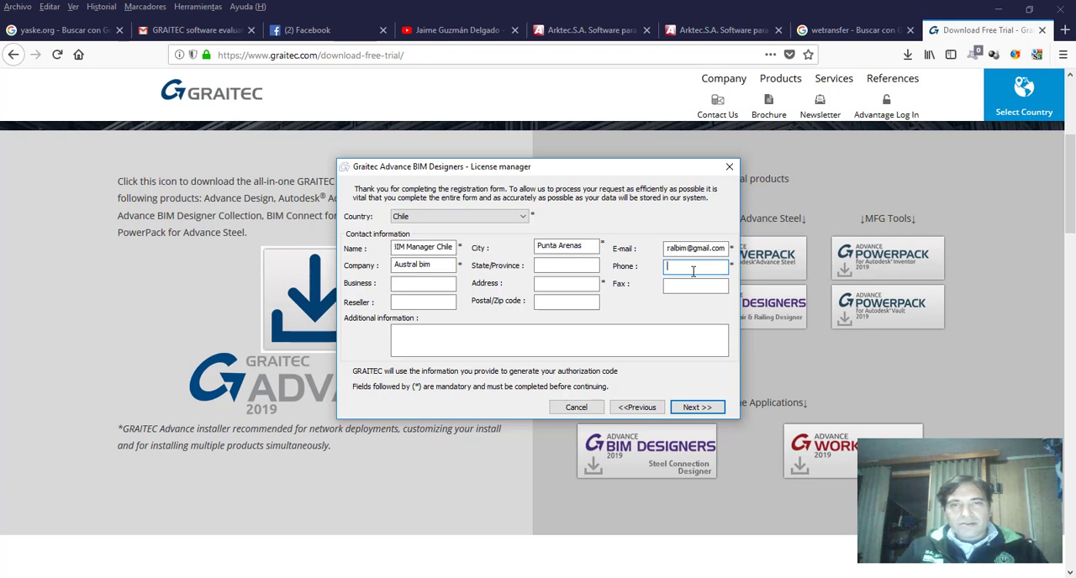
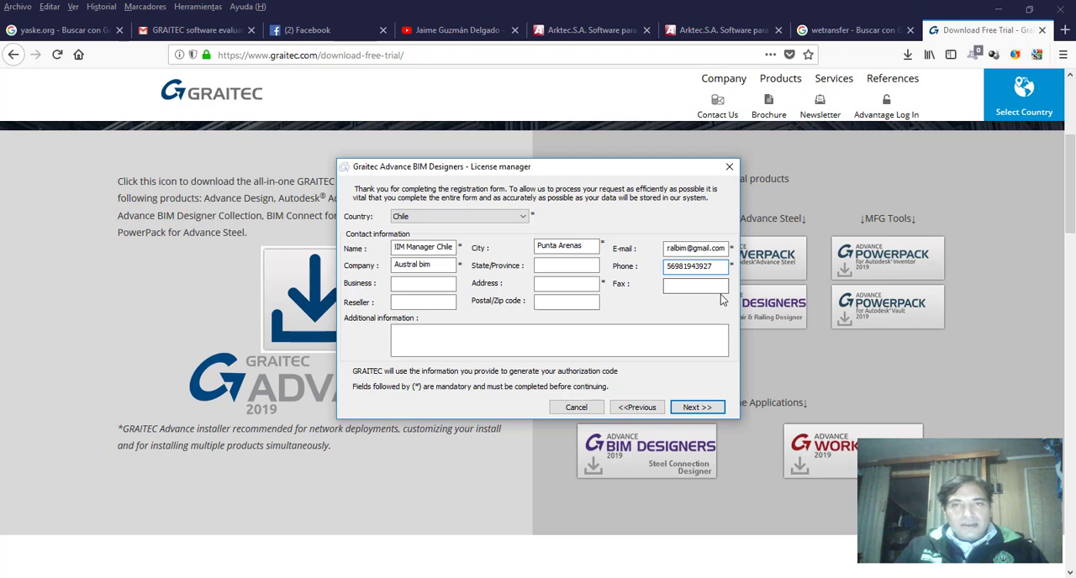
{"action": "type", "text": "Punt"}
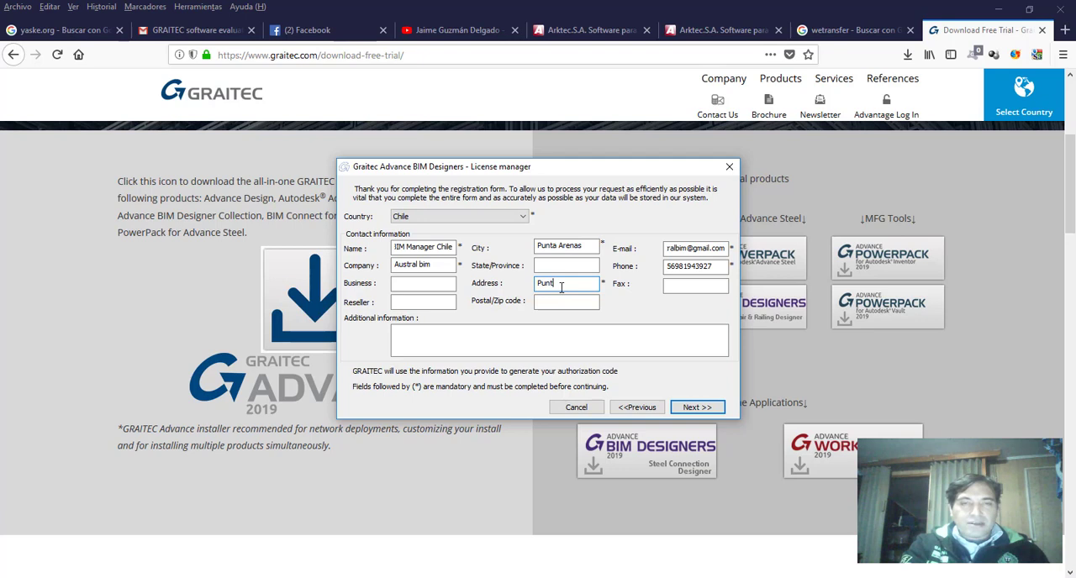
{"action": "type", "text": "Punta Arenas"}
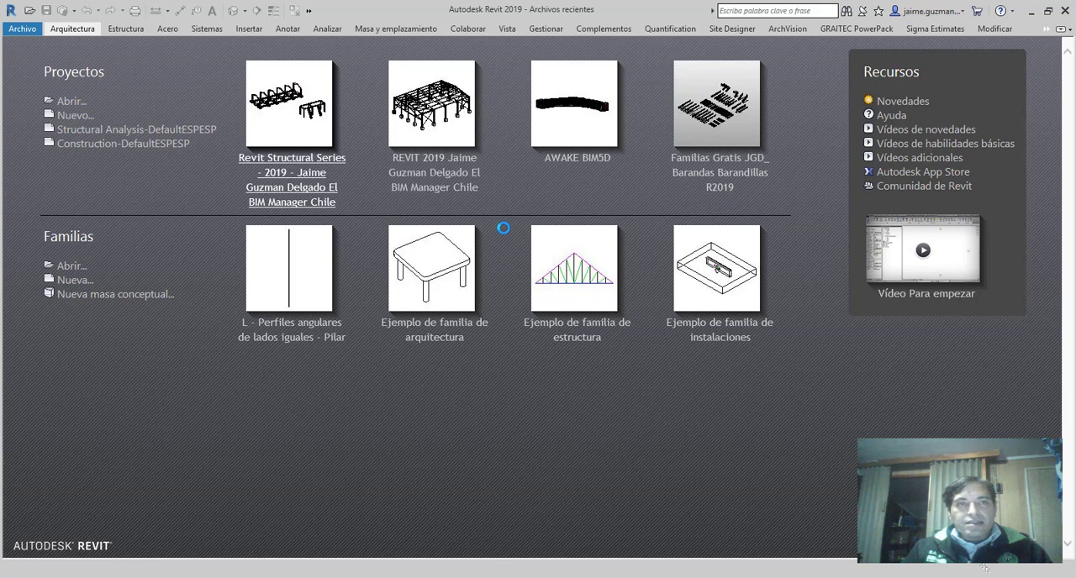
{"action": "mouse_move", "coordinate": [846, 322]}
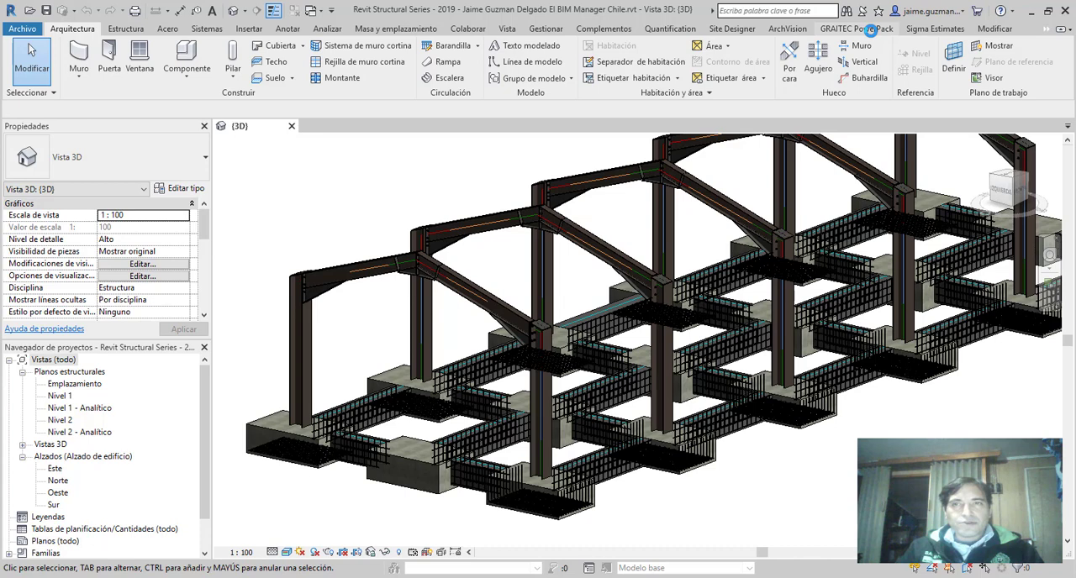
{"action": "left_click", "coordinate": [856, 28]}
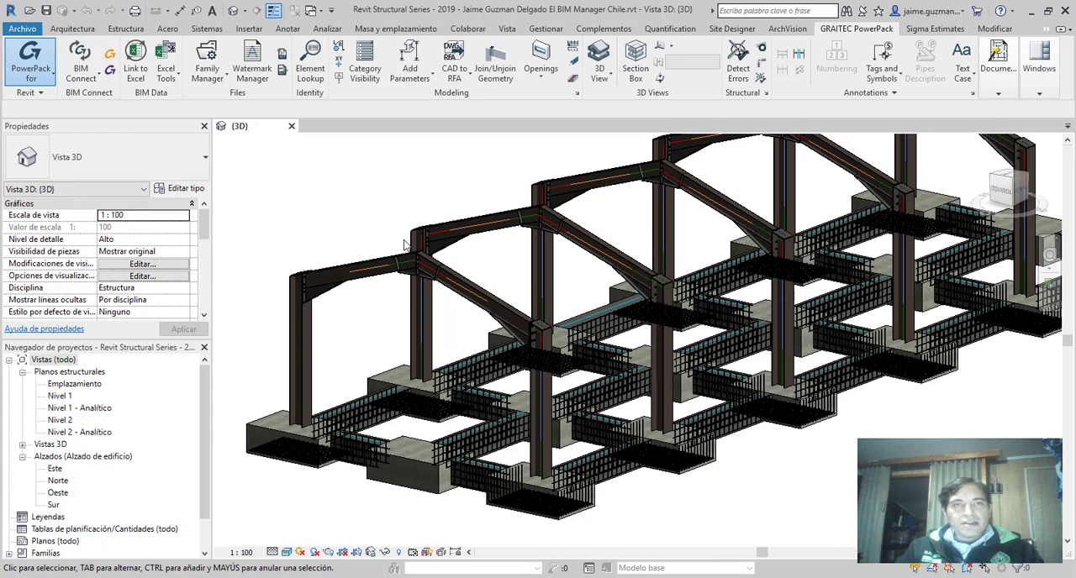
{"action": "left_click", "coordinate": [31, 61]}
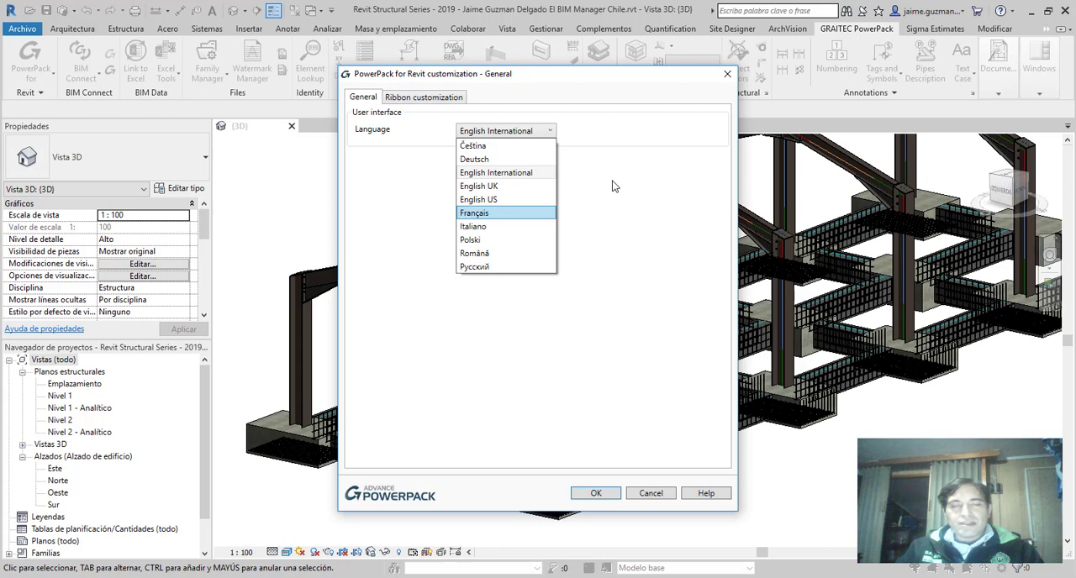
{"action": "mouse_move", "coordinate": [600, 169]}
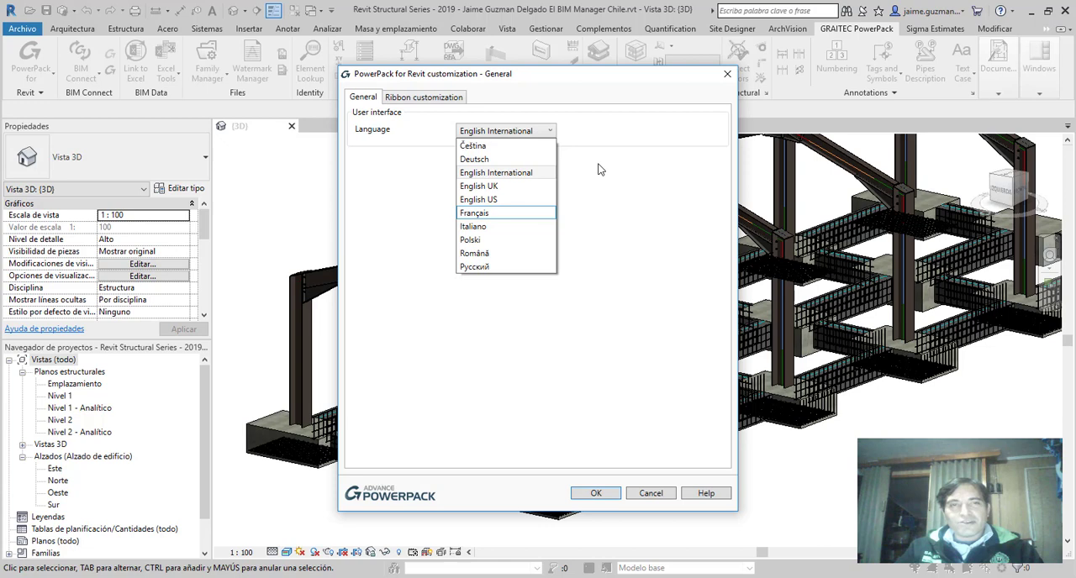
- Leave the language as English International and view the Ribbon customization command list
{"action": "left_click", "coordinate": [424, 96]}
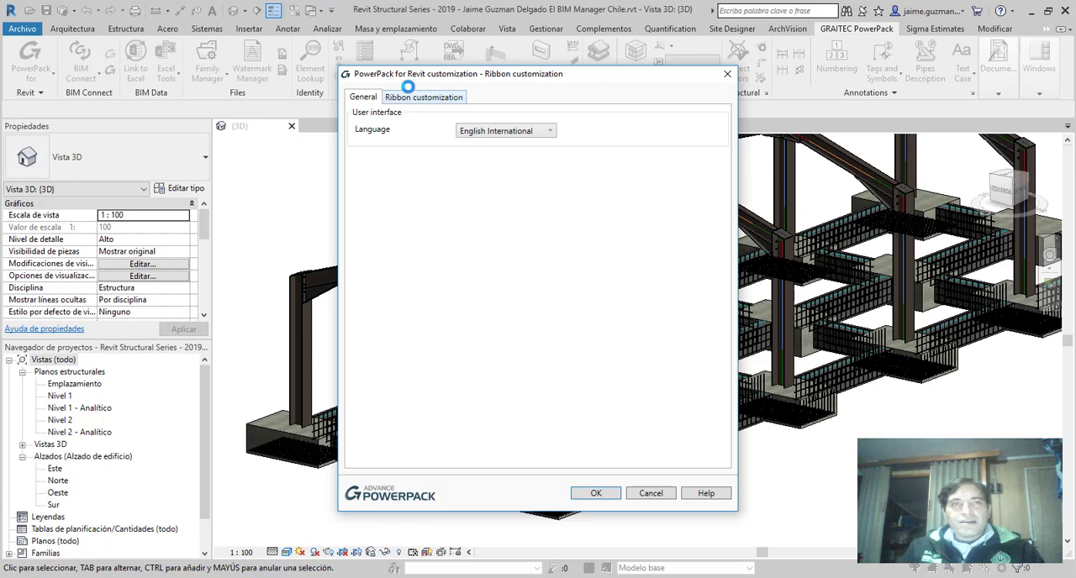
{"action": "left_click", "coordinate": [424, 96]}
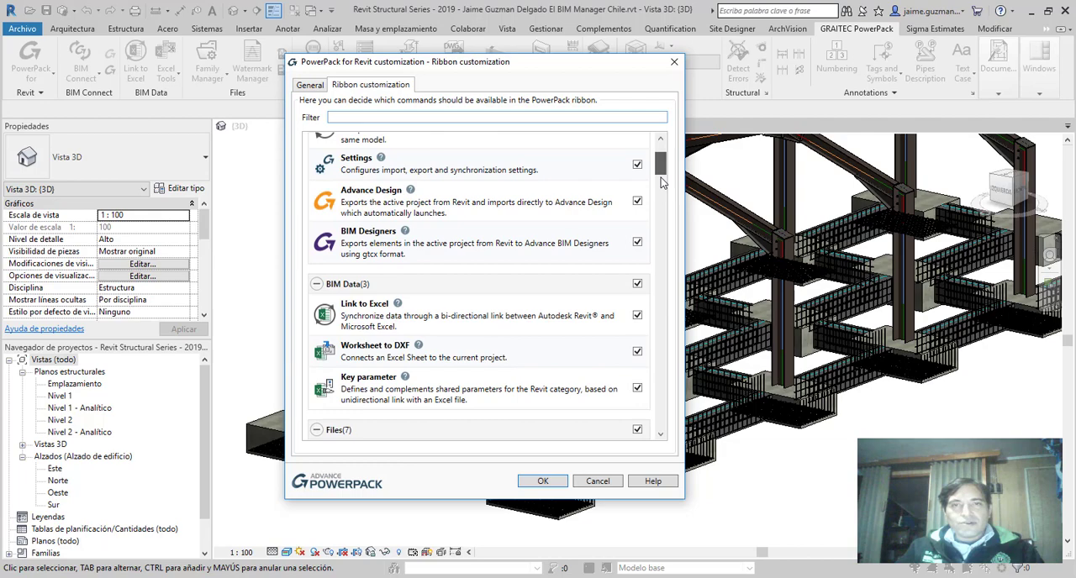
- Confirm the customization with OK and browse the PowerPack ribbon's BIM Connect dropdown
{"action": "left_click", "coordinate": [543, 481]}
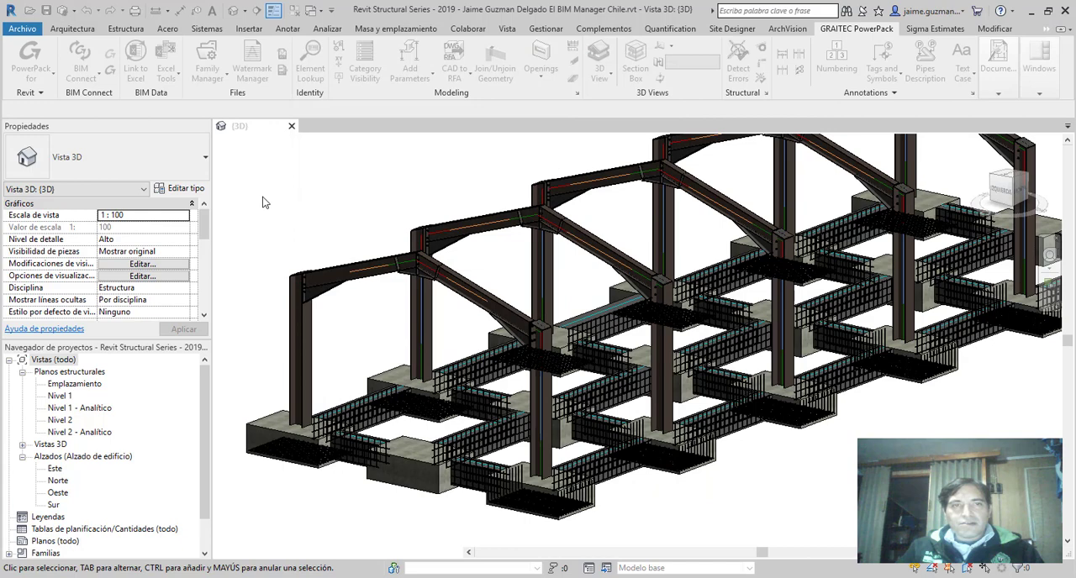
{"action": "left_click", "coordinate": [80, 59]}
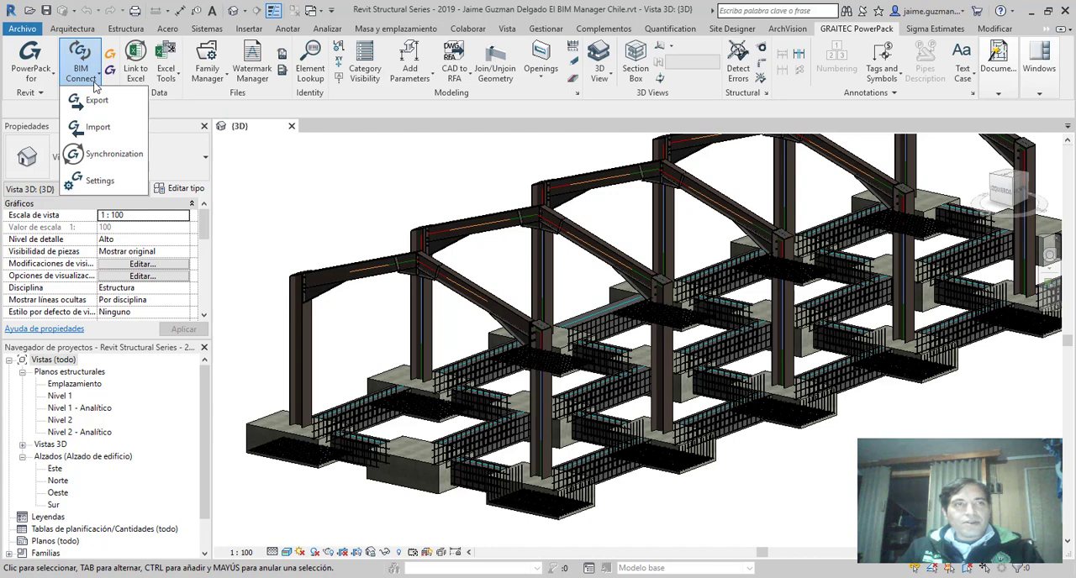
{"action": "left_click", "coordinate": [99, 180]}
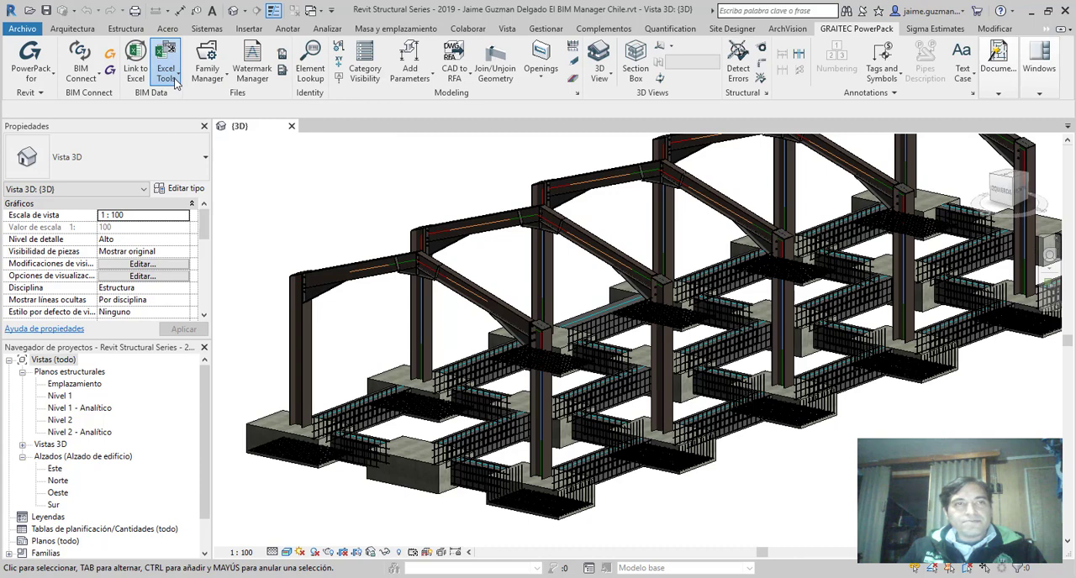
- Zoom the 3D view out to fit the steel portal frame and the stair structure
{"action": "left_click", "coordinate": [208, 63]}
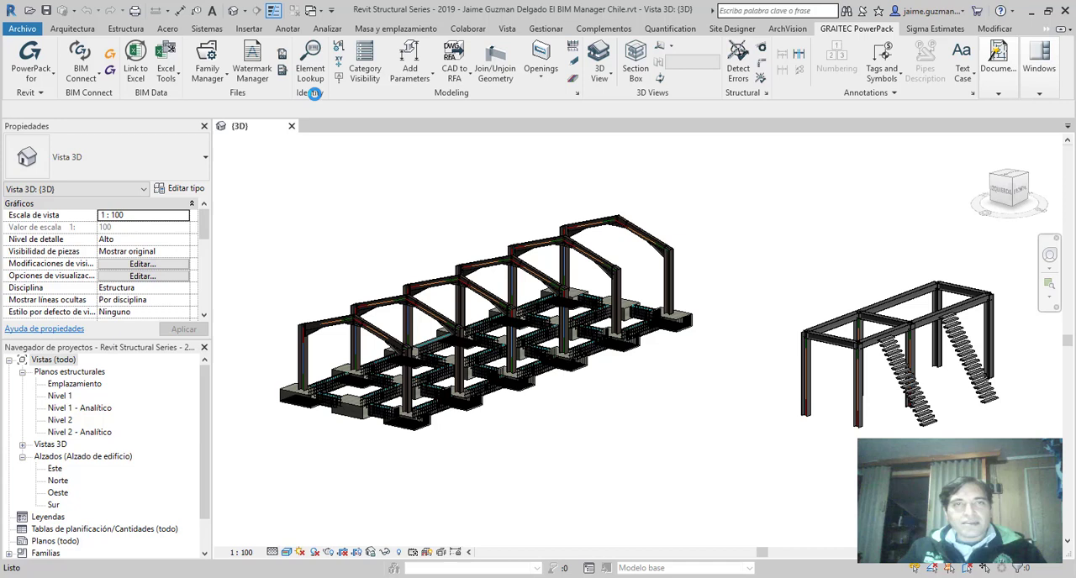
{"action": "left_click", "coordinate": [410, 60]}
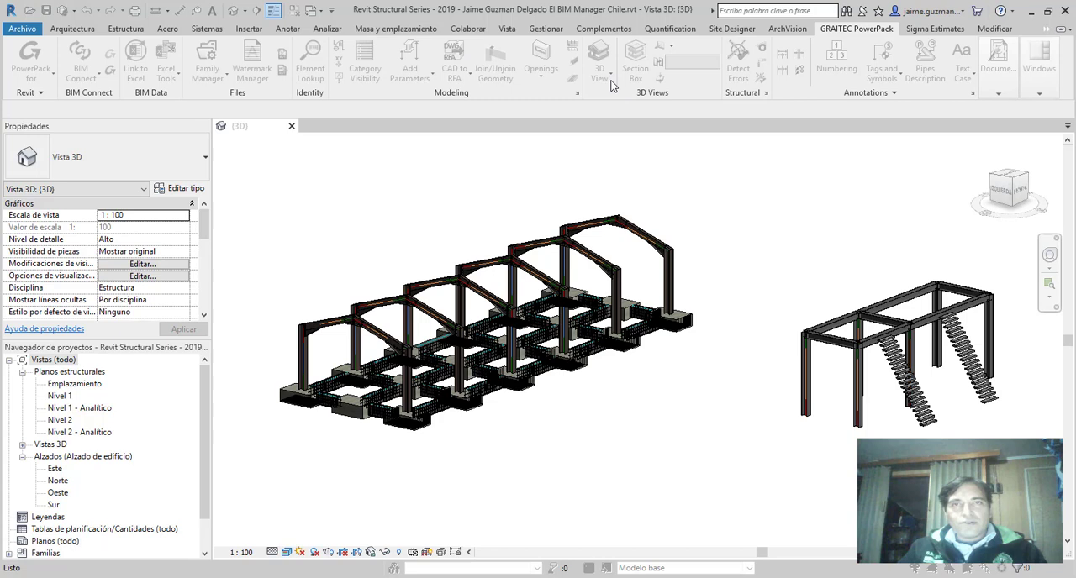
{"action": "left_click", "coordinate": [599, 61]}
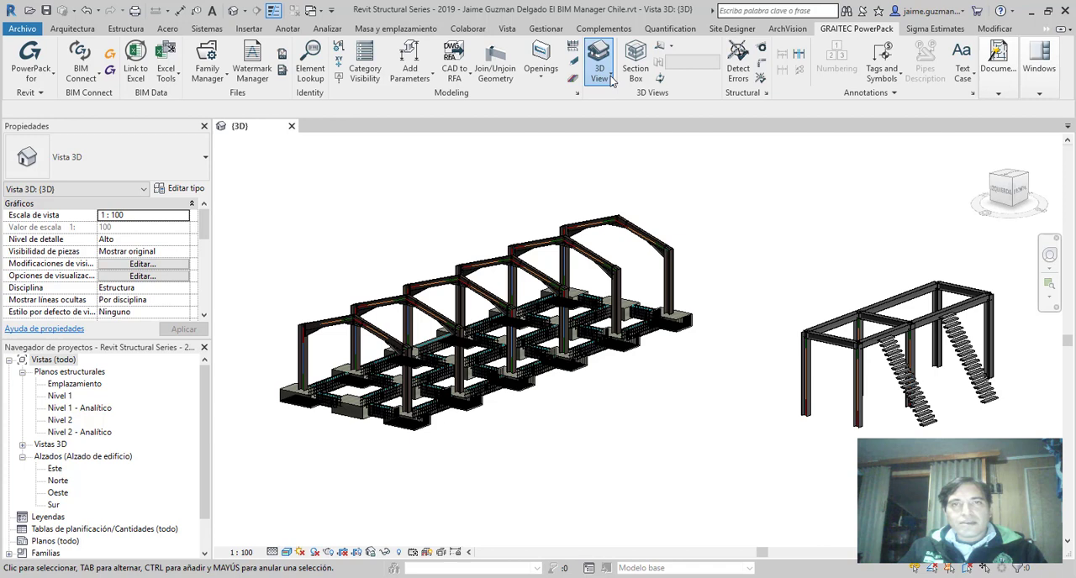
{"action": "left_click", "coordinate": [598, 59]}
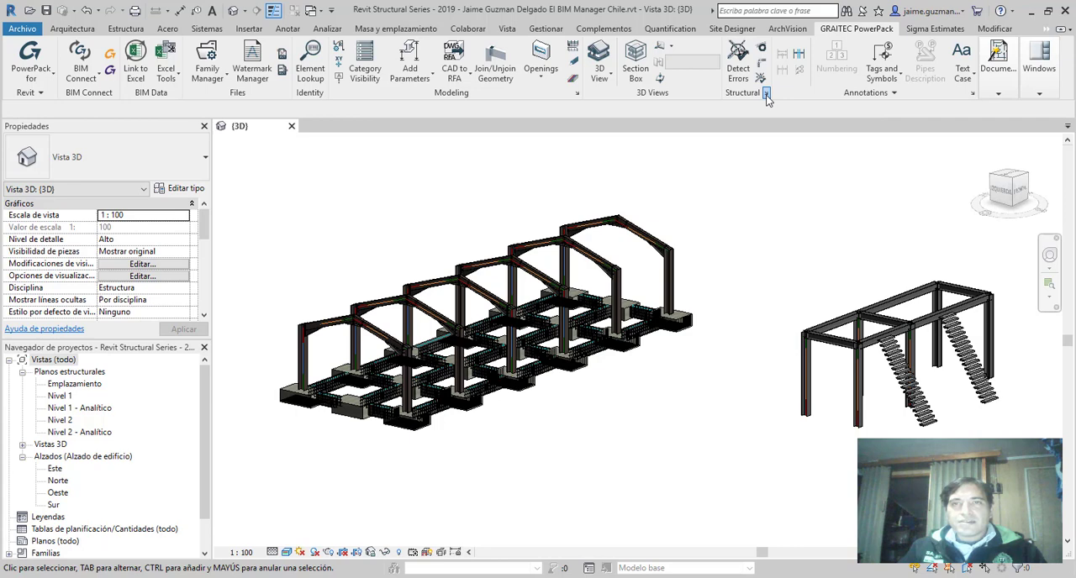
- Run Detect Errors and zoom to problem 1, a pair of unconnected nodes
{"action": "left_click", "coordinate": [766, 93]}
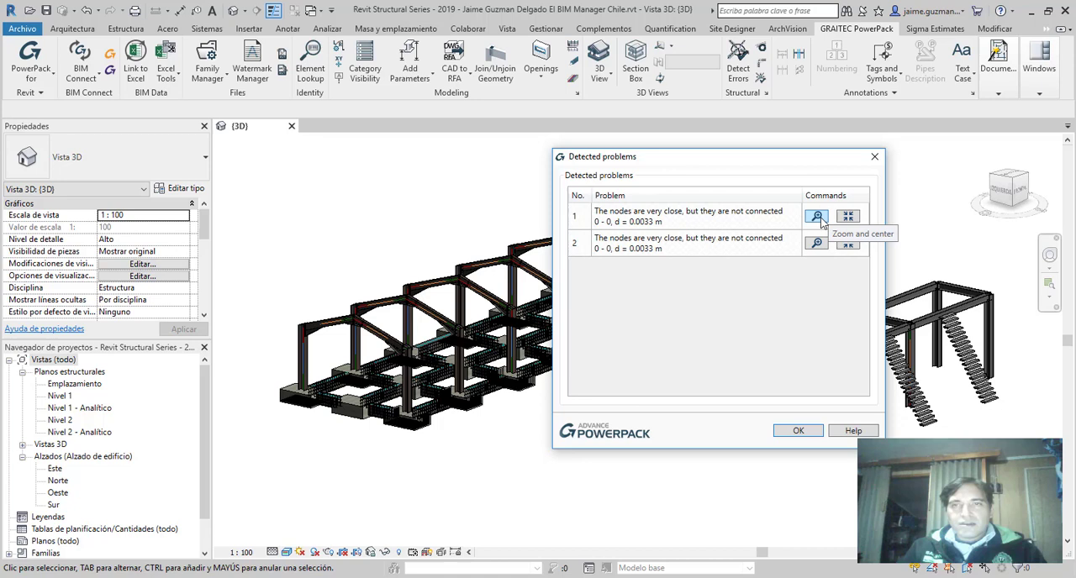
{"action": "left_click", "coordinate": [816, 216]}
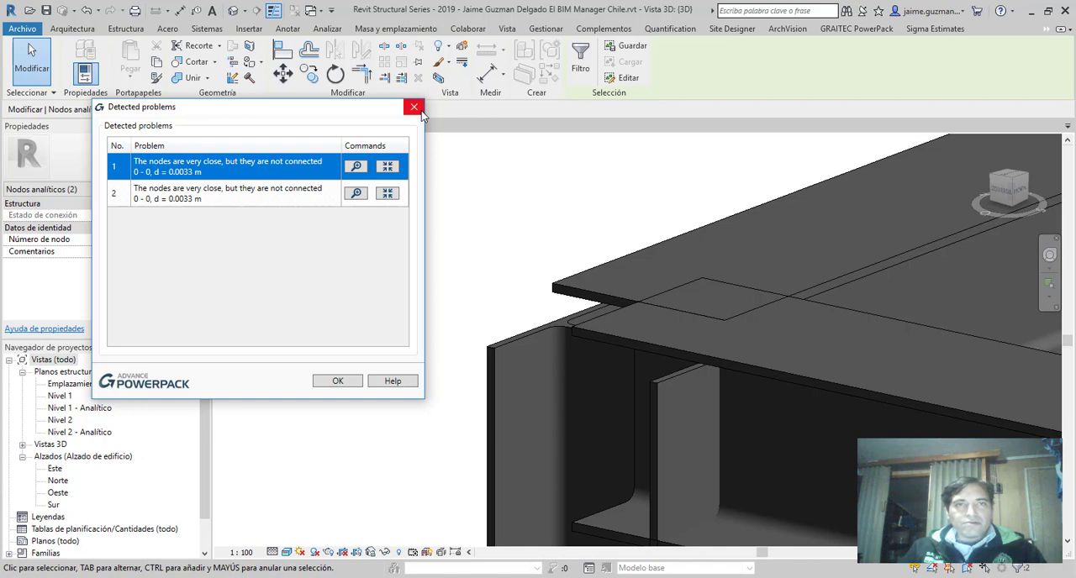
- Close the Detected problems dialog and zoom back out to the full model
{"action": "left_click", "coordinate": [413, 107]}
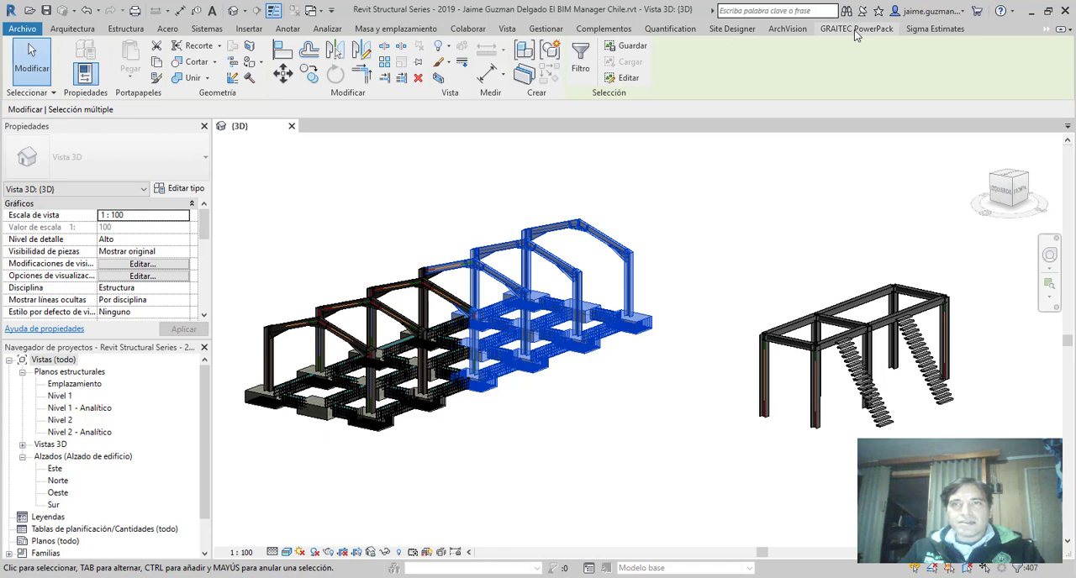
- Open the Nivel 1 plan and launch Numbering from the GRAITEC PowerPack tab
{"action": "left_click", "coordinate": [856, 29]}
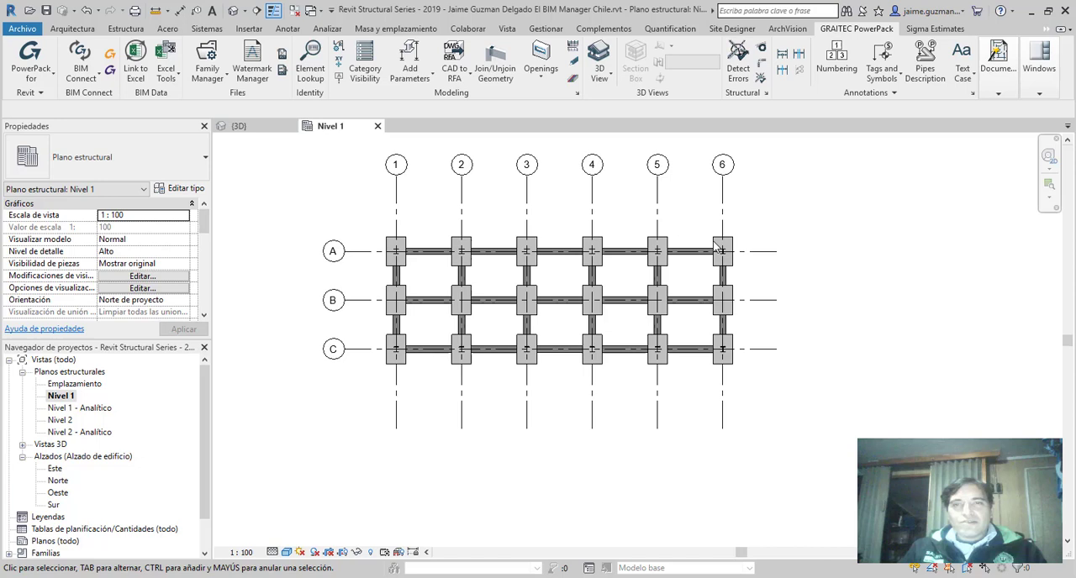
{"action": "left_click", "coordinate": [836, 59]}
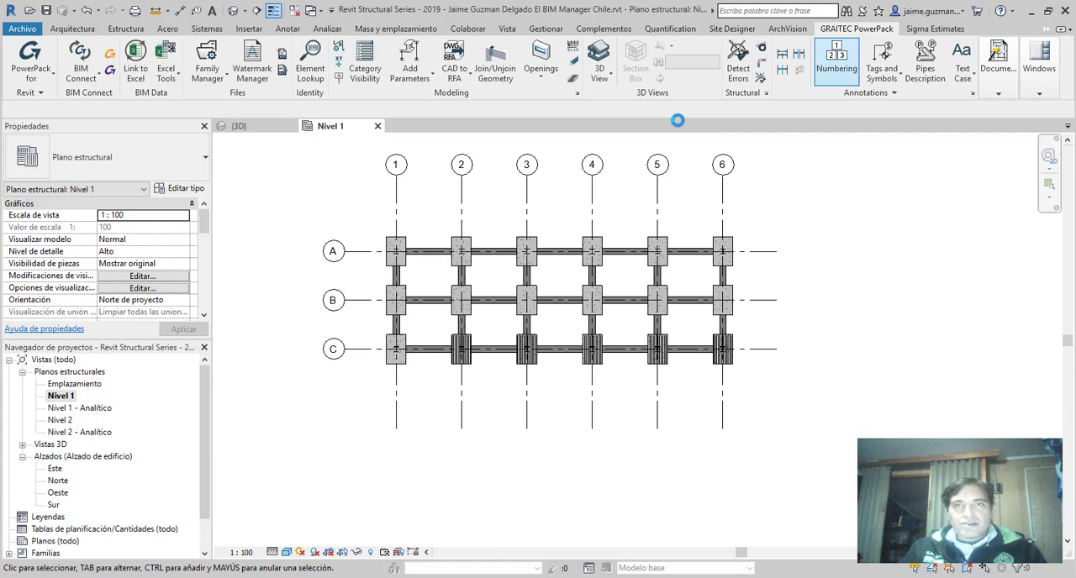
{"action": "left_click", "coordinate": [835, 59]}
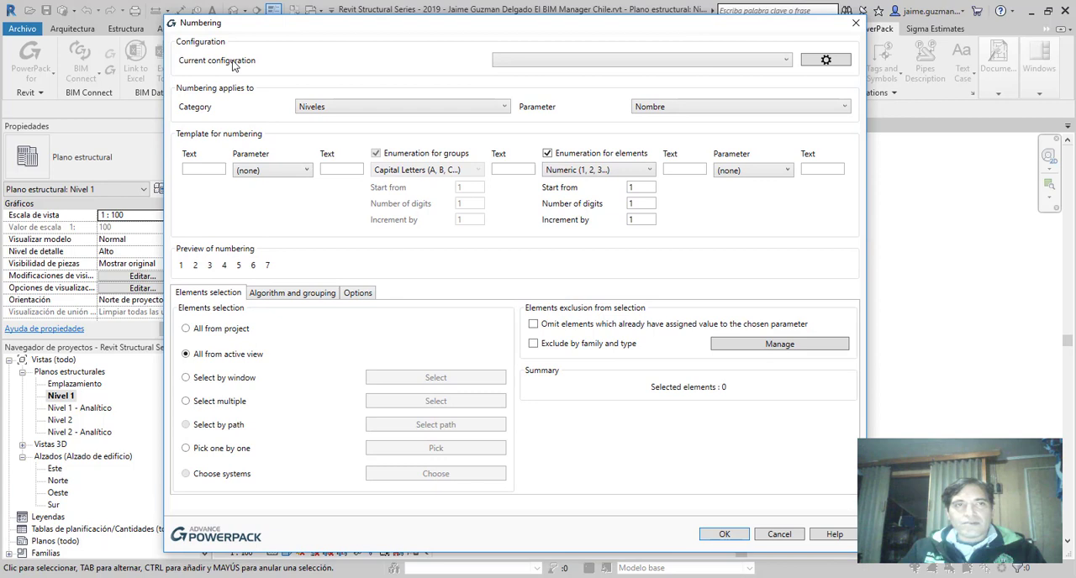
- Create and use the NUEVA NUMERACION configuration, selecting all elements from the project
{"action": "left_click", "coordinate": [825, 59]}
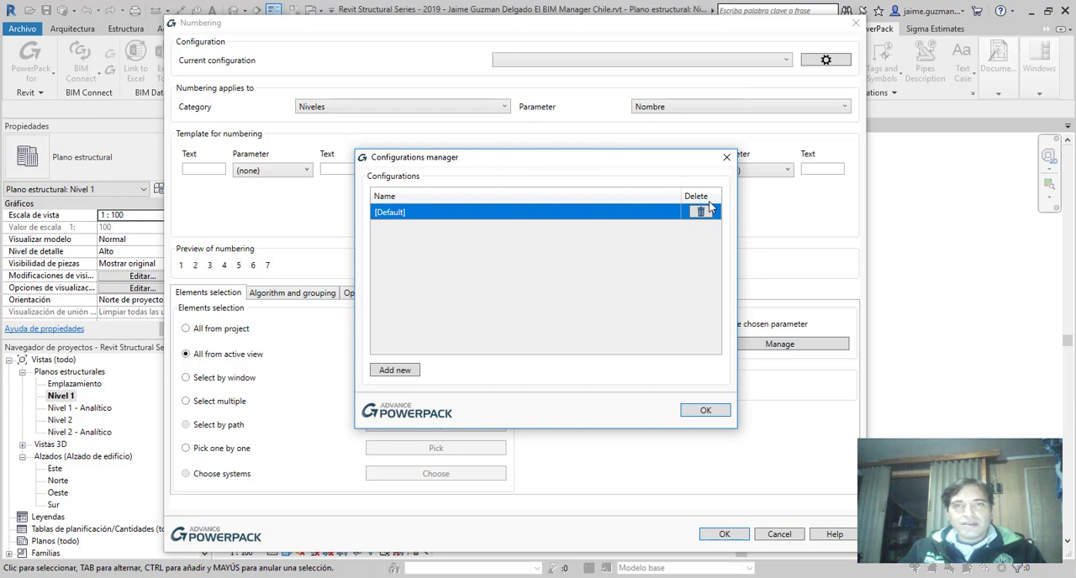
{"action": "type", "text": "NUEV"}
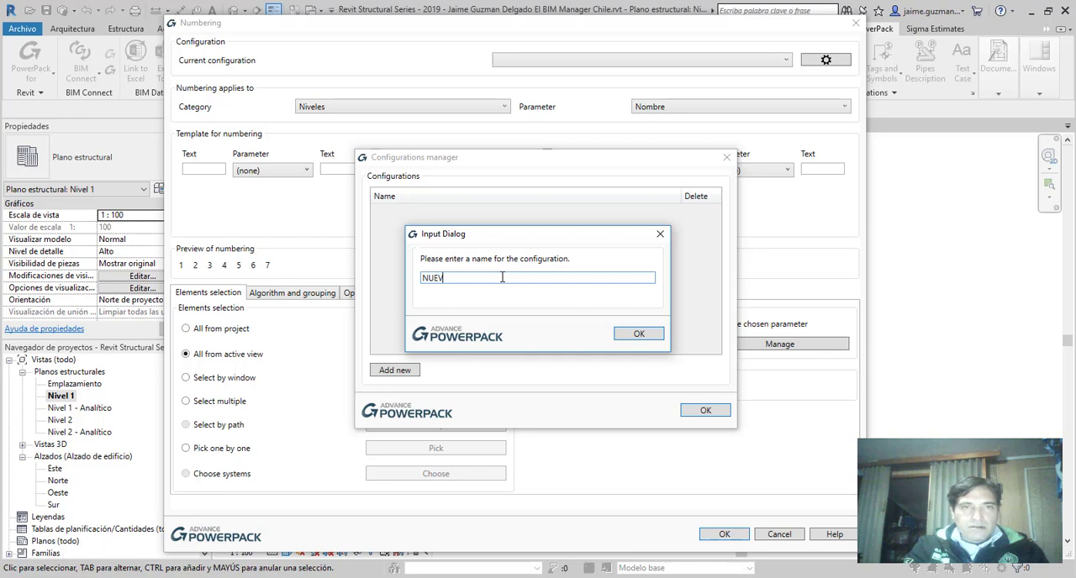
{"action": "type", "text": "A"}
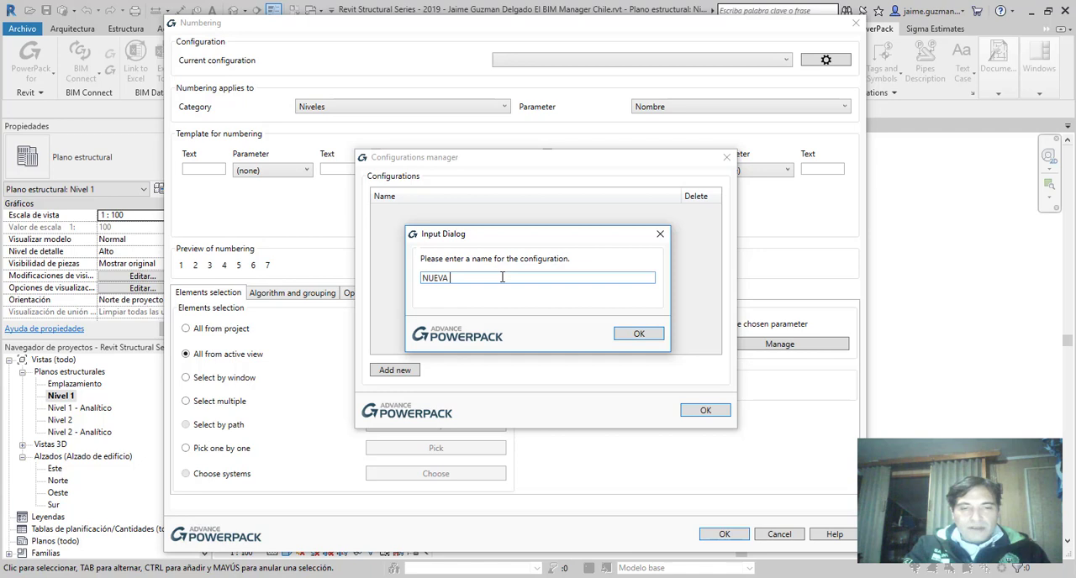
{"action": "left_click", "coordinate": [638, 333]}
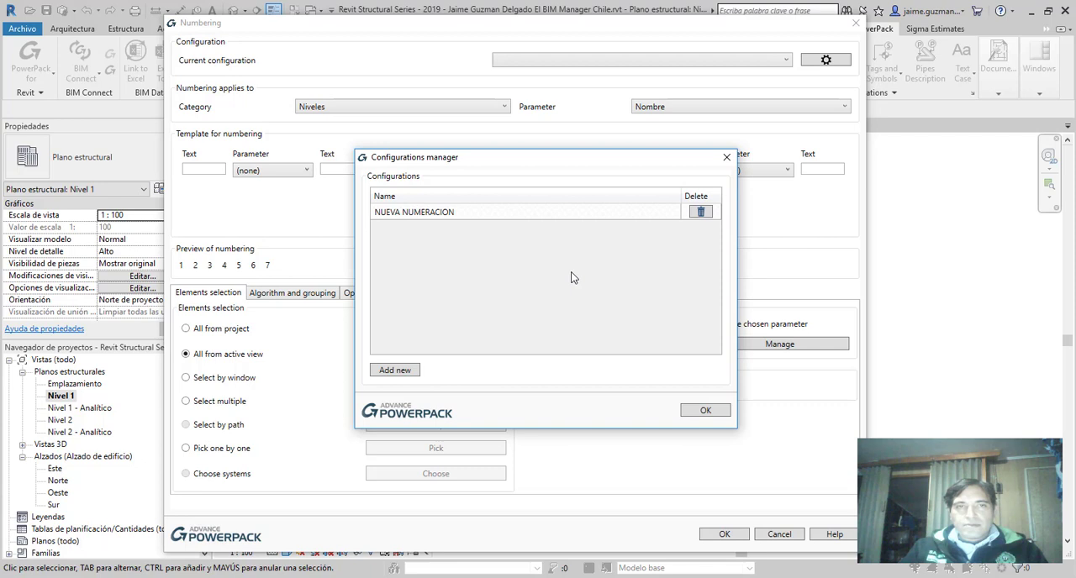
{"action": "left_click", "coordinate": [705, 410]}
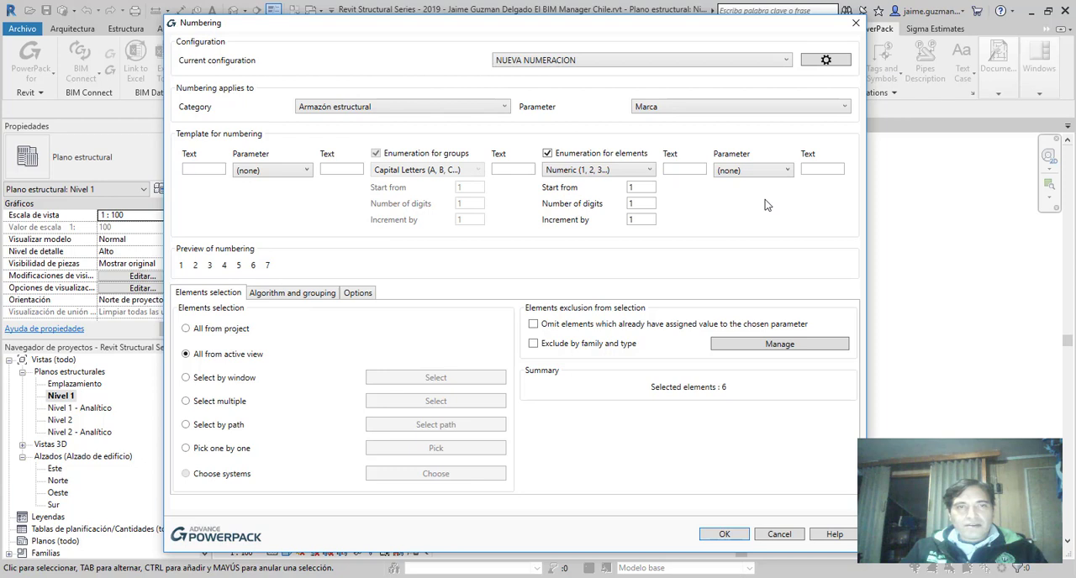
{"action": "left_click", "coordinate": [291, 293]}
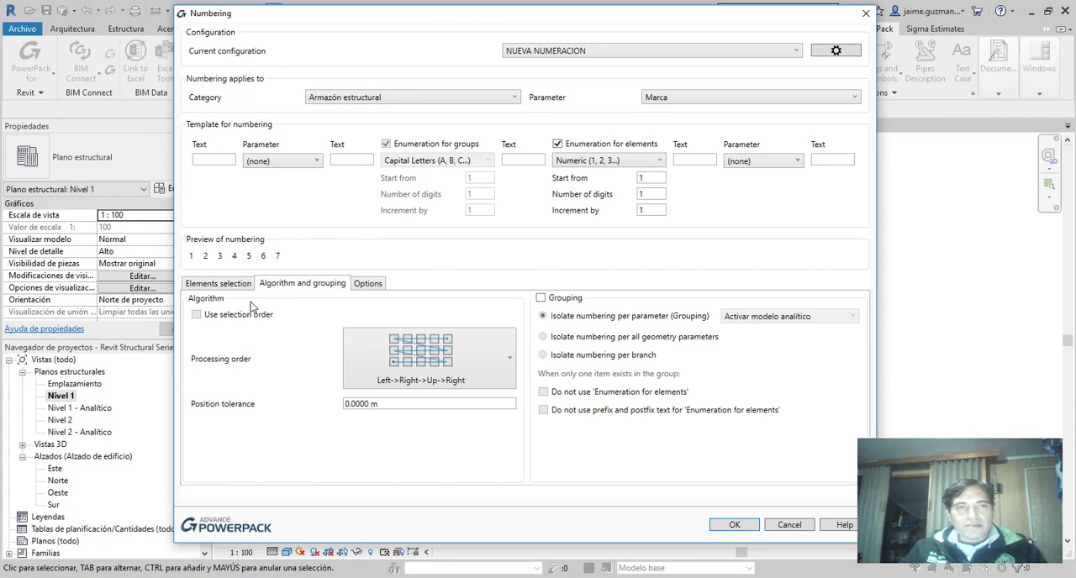
{"action": "left_click", "coordinate": [217, 284]}
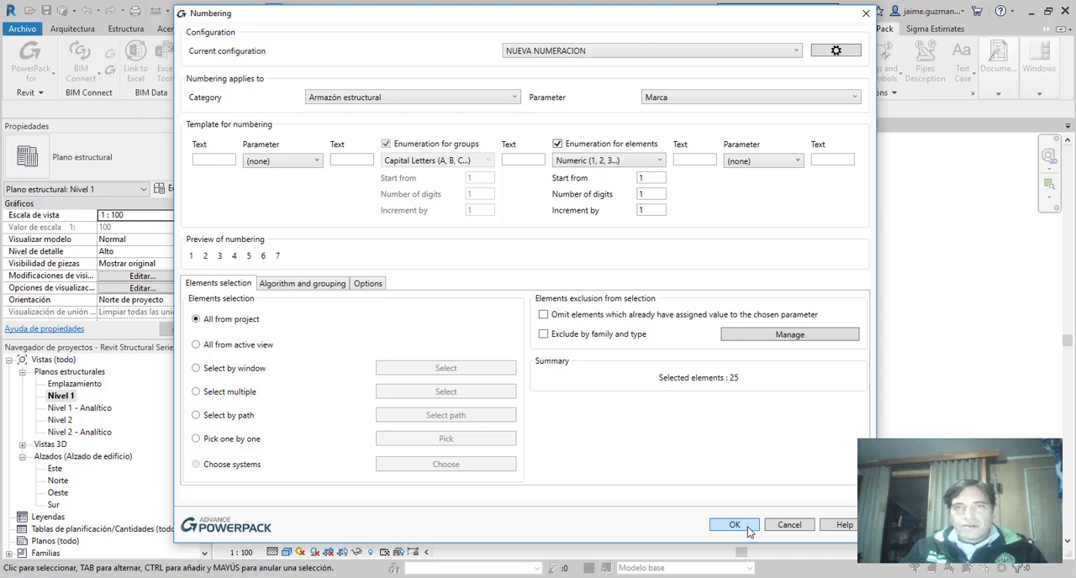
- Confirm the Numbering dialog, then inspect and deselect the footing at grid A-3
{"action": "left_click", "coordinate": [734, 525]}
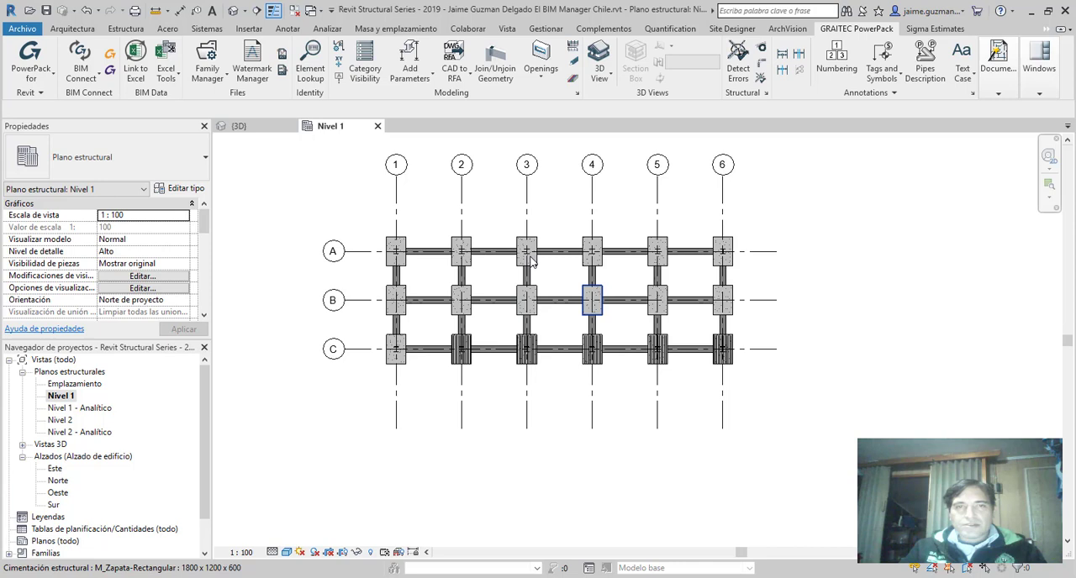
{"action": "left_click", "coordinate": [526, 251]}
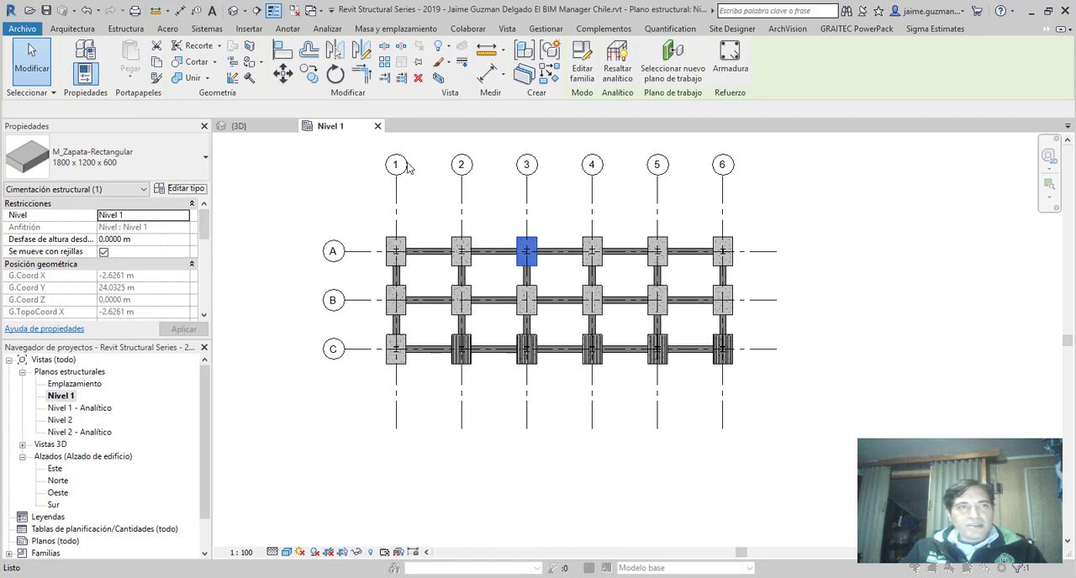
{"action": "left_click", "coordinate": [185, 188]}
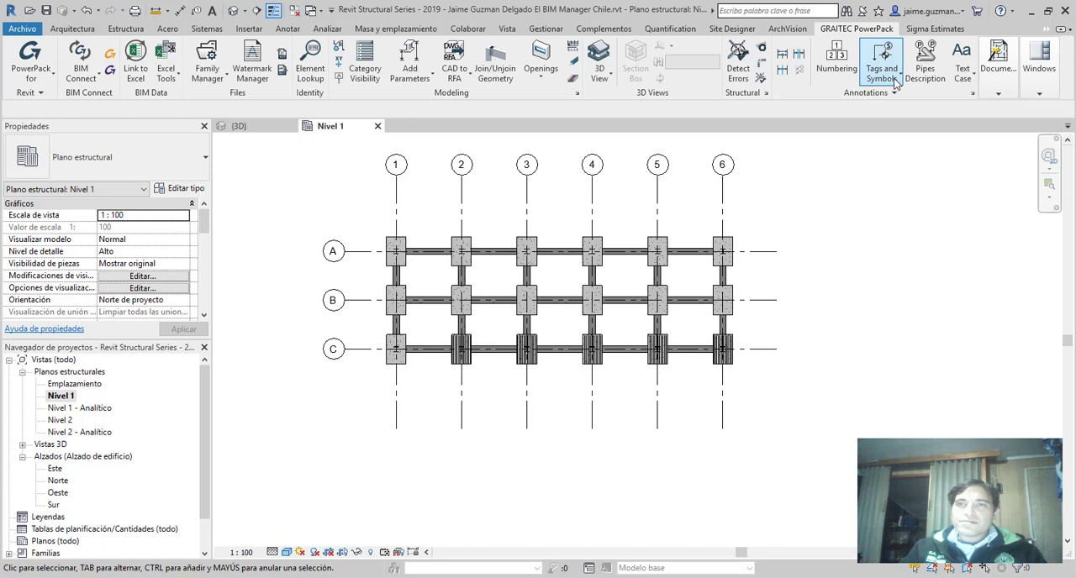
- Browse Tags and Symbols, then launch PowerPack Documents to pick elements
{"action": "left_click", "coordinate": [881, 61]}
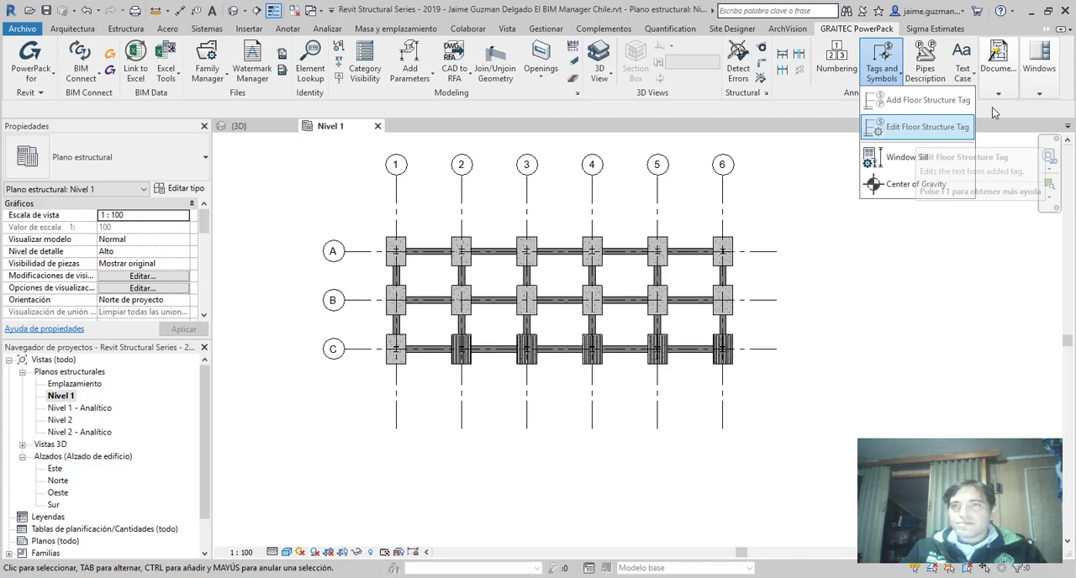
{"action": "left_click", "coordinate": [962, 60]}
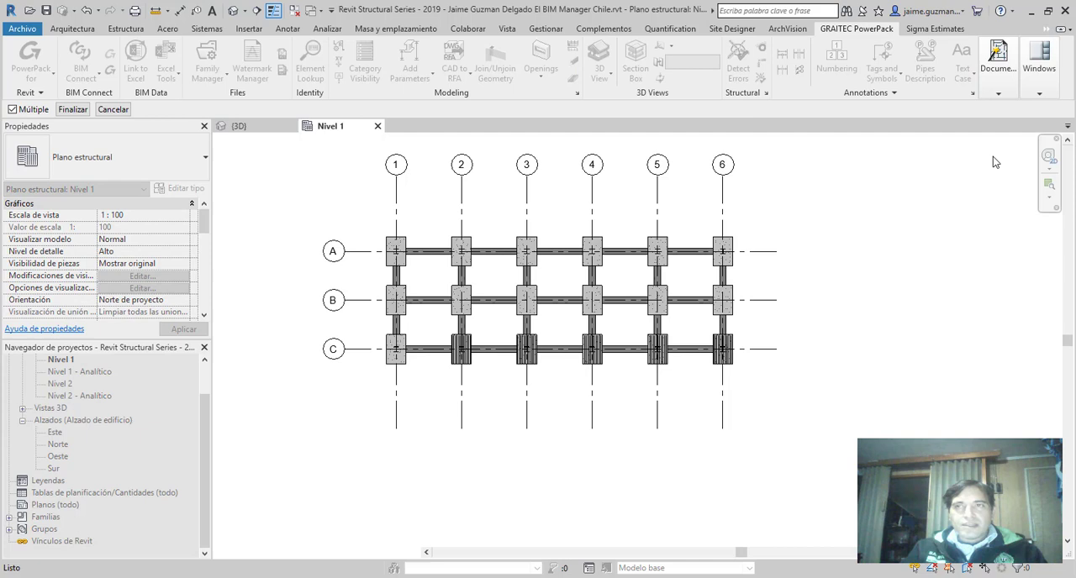
{"action": "mouse_move", "coordinate": [311, 189]}
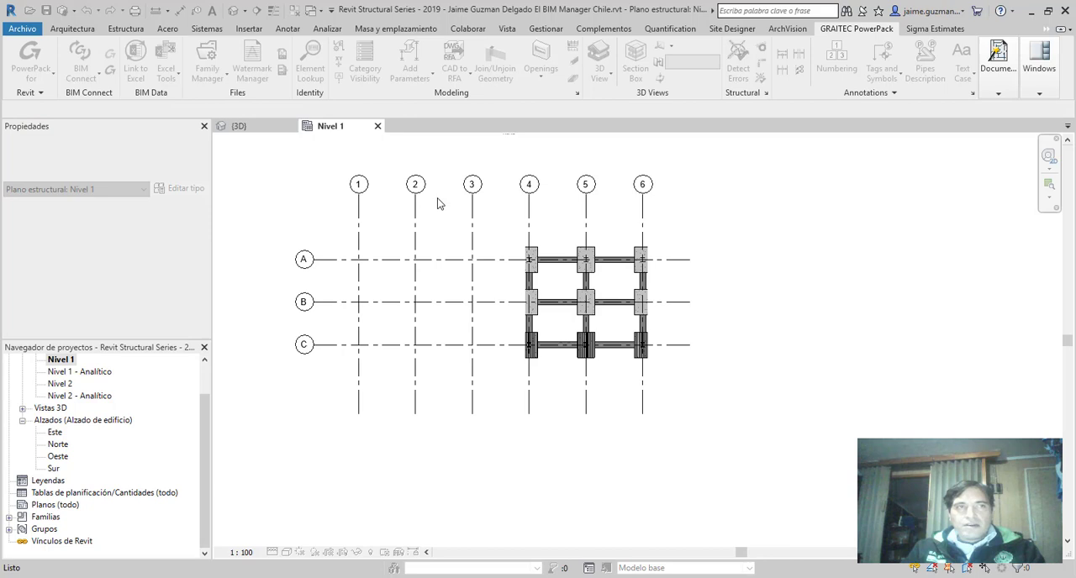
- Finish picking the structural elements with Finalizar to open the documentation settings
{"action": "left_click", "coordinate": [998, 59]}
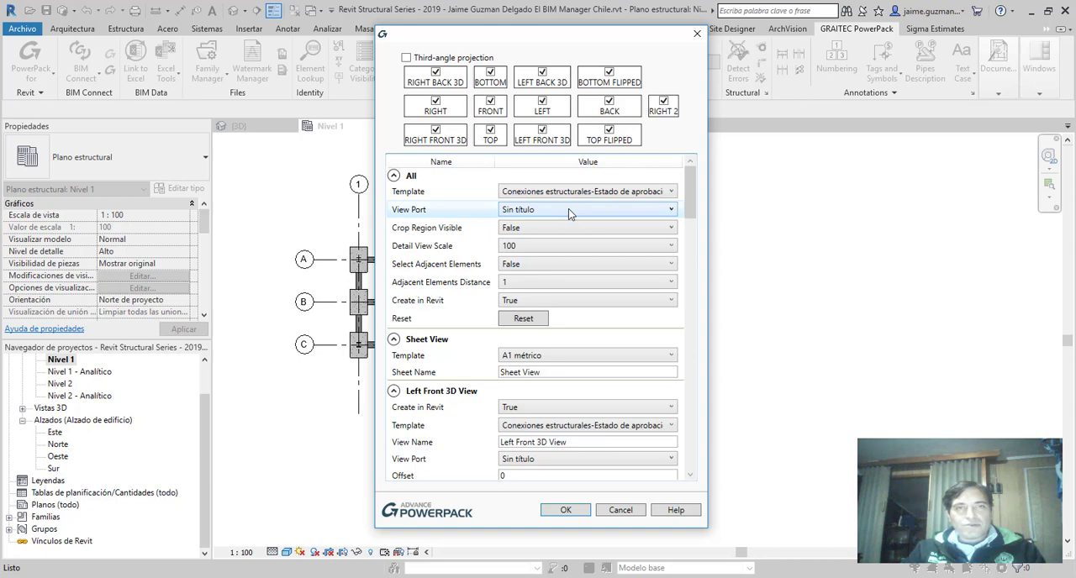
- Keep the default 2D/3D view and sheet settings and generate the documents
{"action": "scroll", "scroll_direction": "down", "scroll_amount": 3}
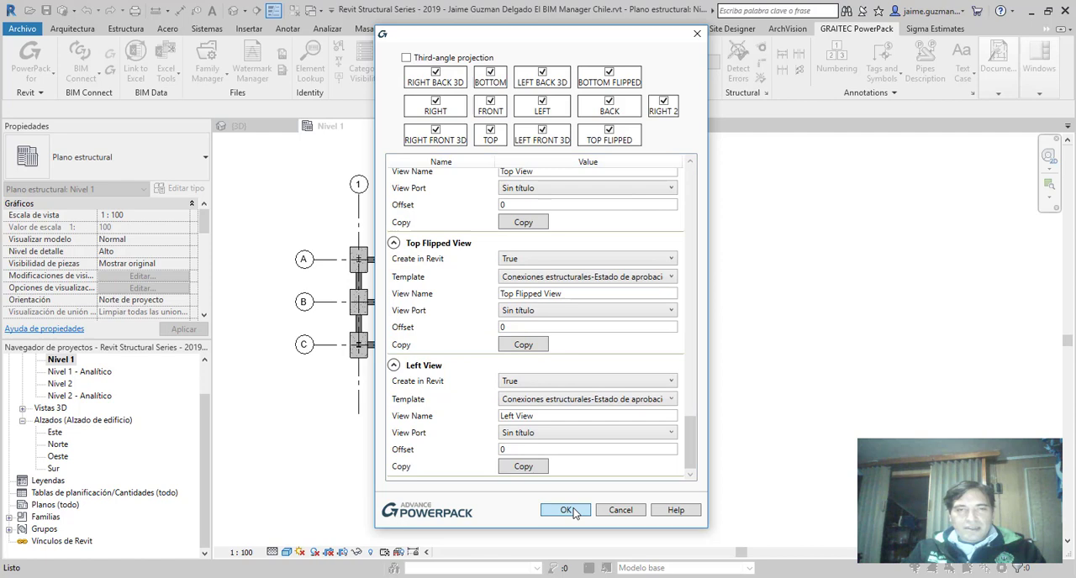
{"action": "left_click", "coordinate": [565, 511]}
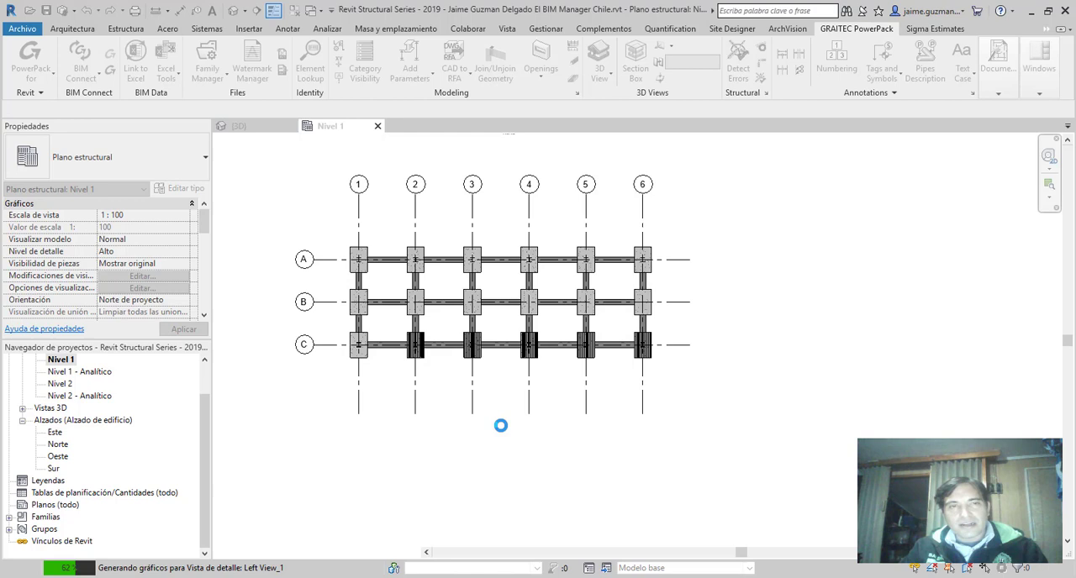
{"action": "mouse_move", "coordinate": [612, 335]}
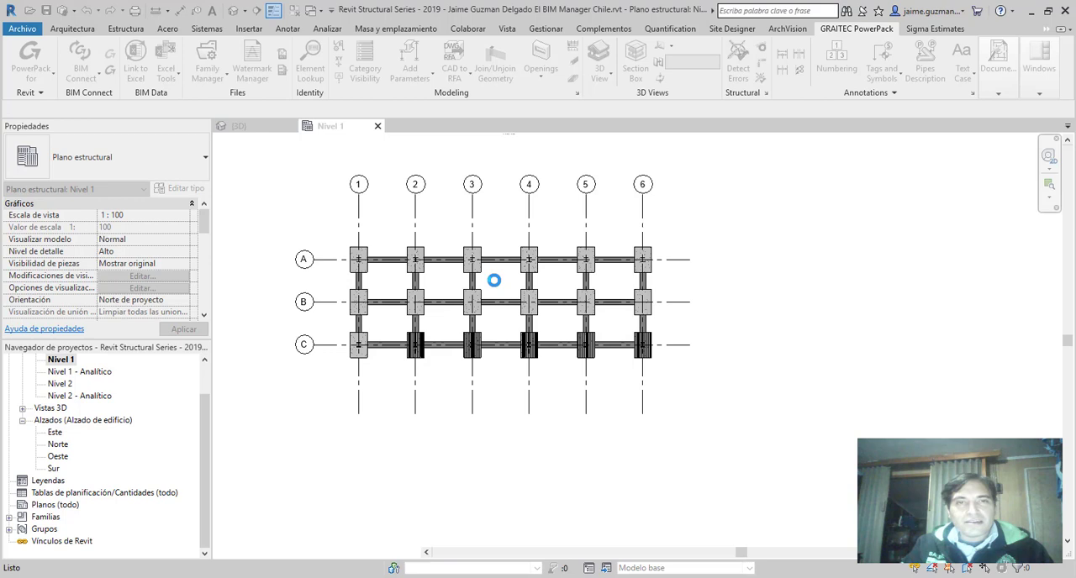
{"action": "mouse_move", "coordinate": [495, 284]}
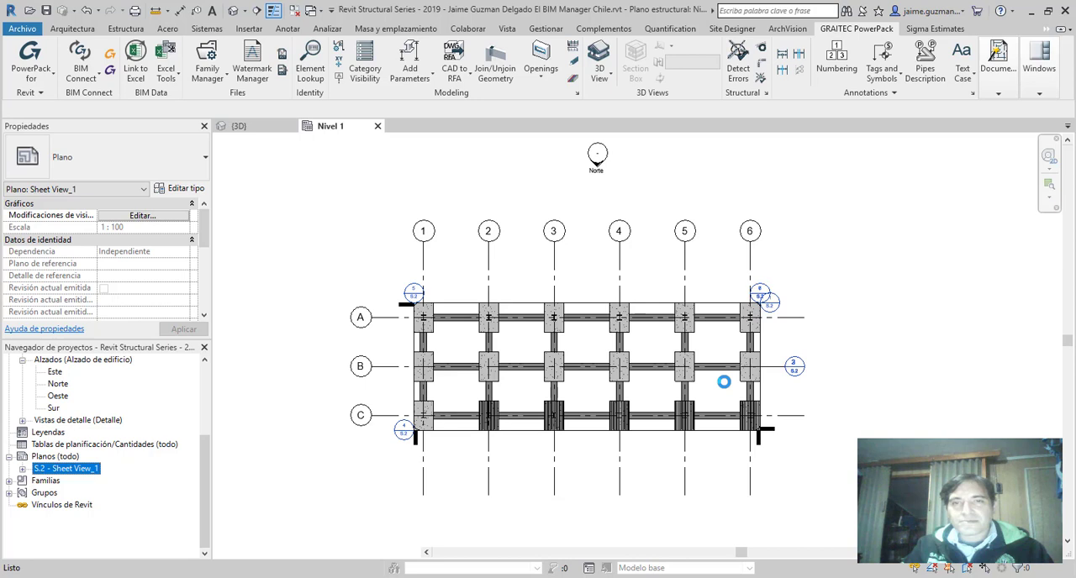
- Open sheet S.2 - Sheet View_1 from the project browser and view its layout
{"action": "double_click", "coordinate": [66, 468]}
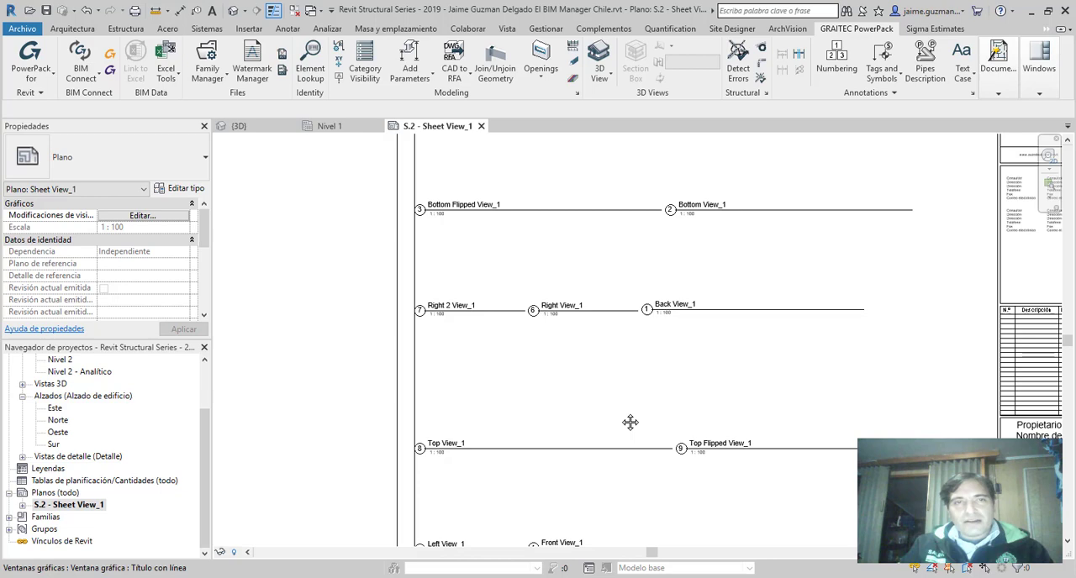
{"action": "left_click_drag", "start_coordinate": [631, 423], "coordinate": [719, 377]}
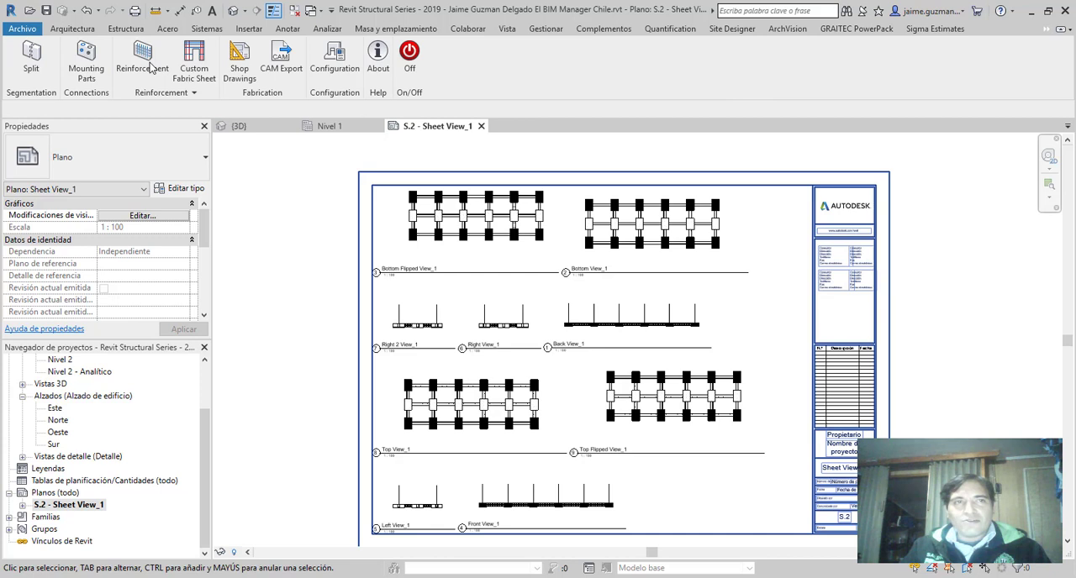
- Return to the Nivel 1 plan with the PowerPack ribbon showing
{"action": "left_click", "coordinate": [651, 223]}
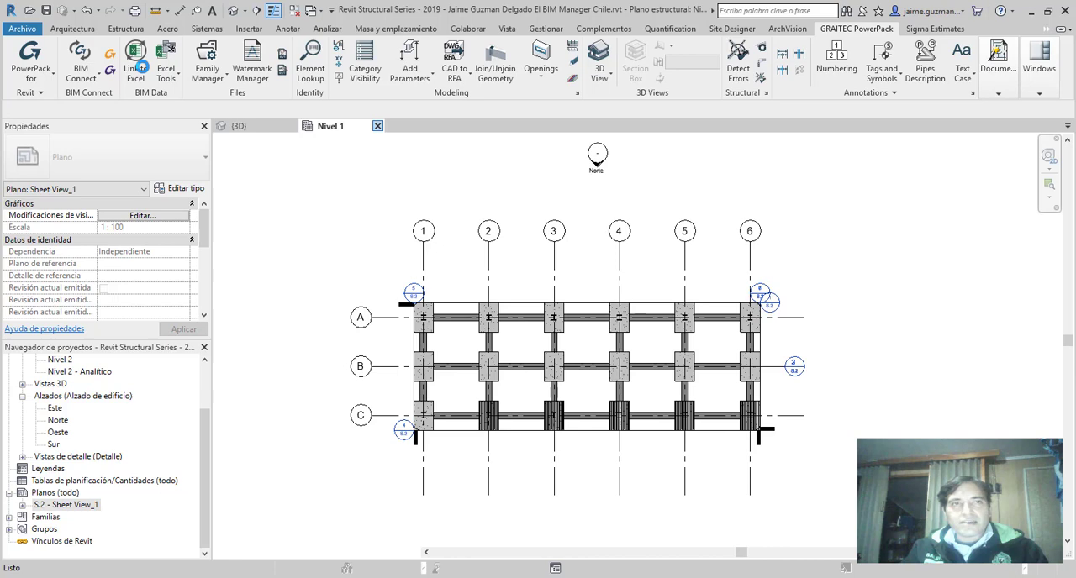
{"action": "left_click", "coordinate": [136, 58]}
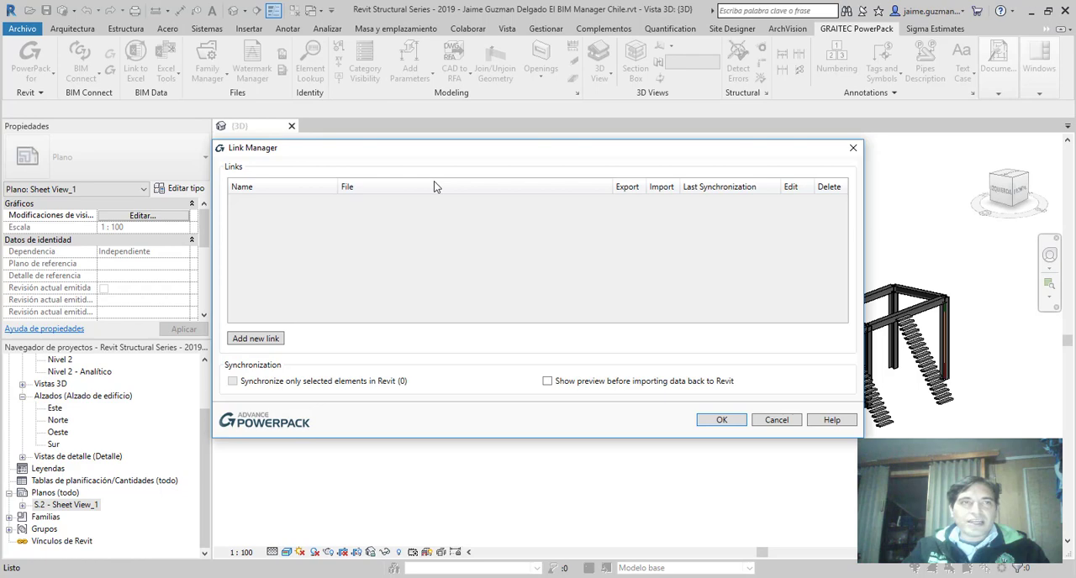
{"action": "left_click", "coordinate": [256, 338]}
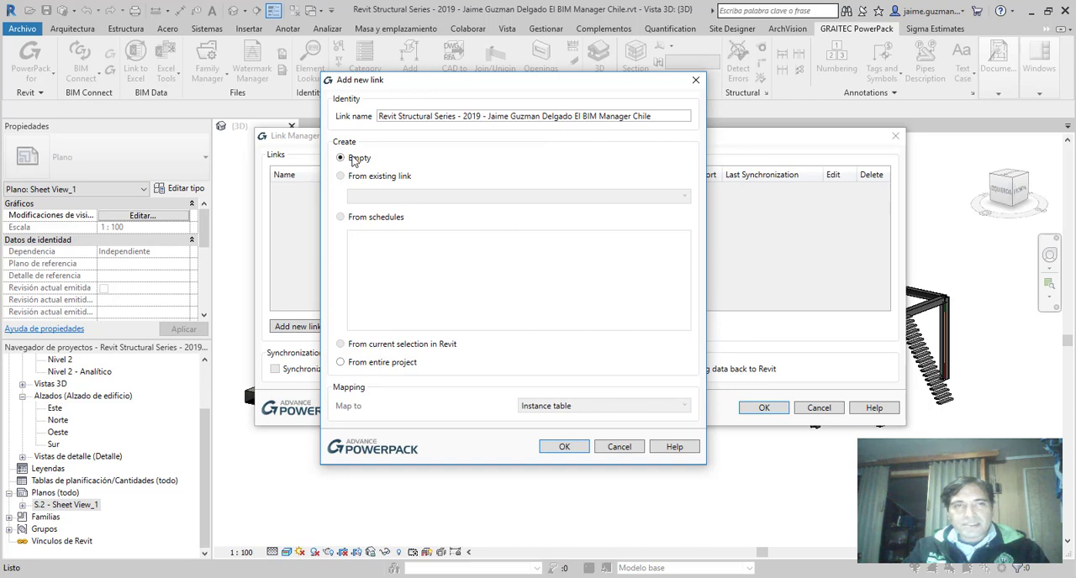
{"action": "left_click", "coordinate": [619, 447]}
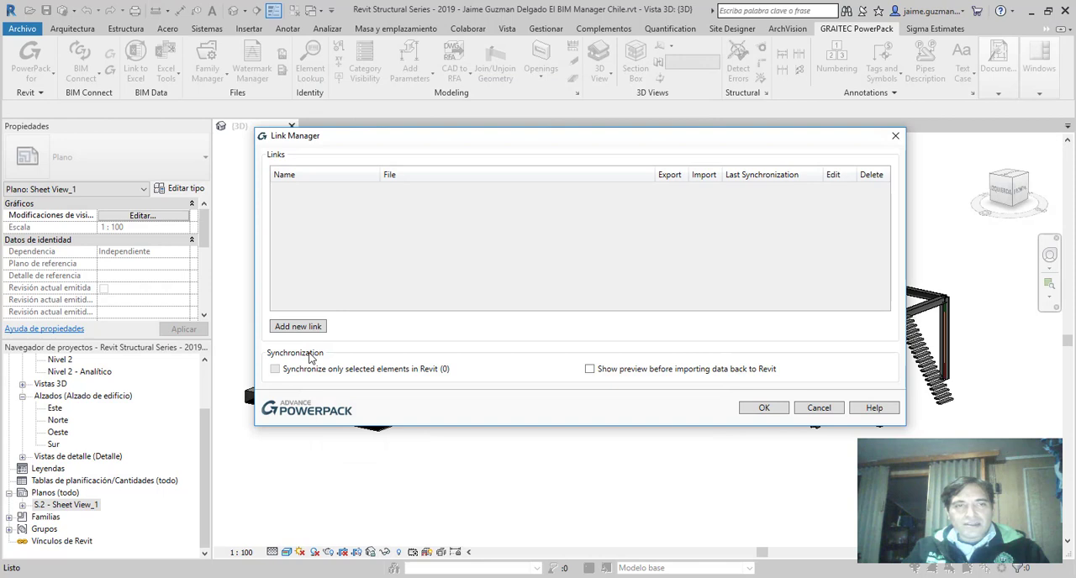
{"action": "left_click", "coordinate": [297, 326]}
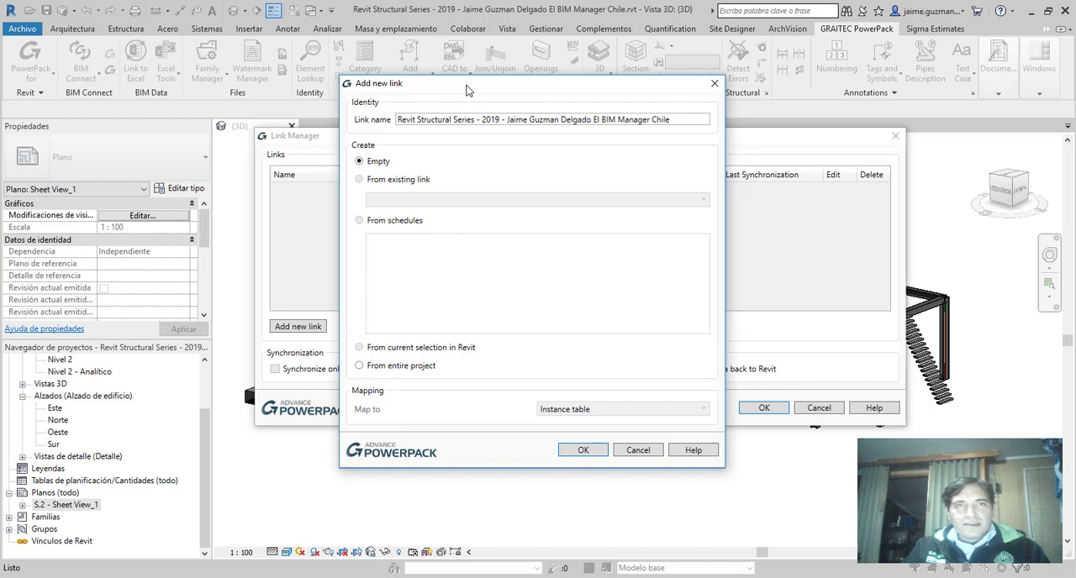
{"action": "left_click", "coordinate": [620, 403]}
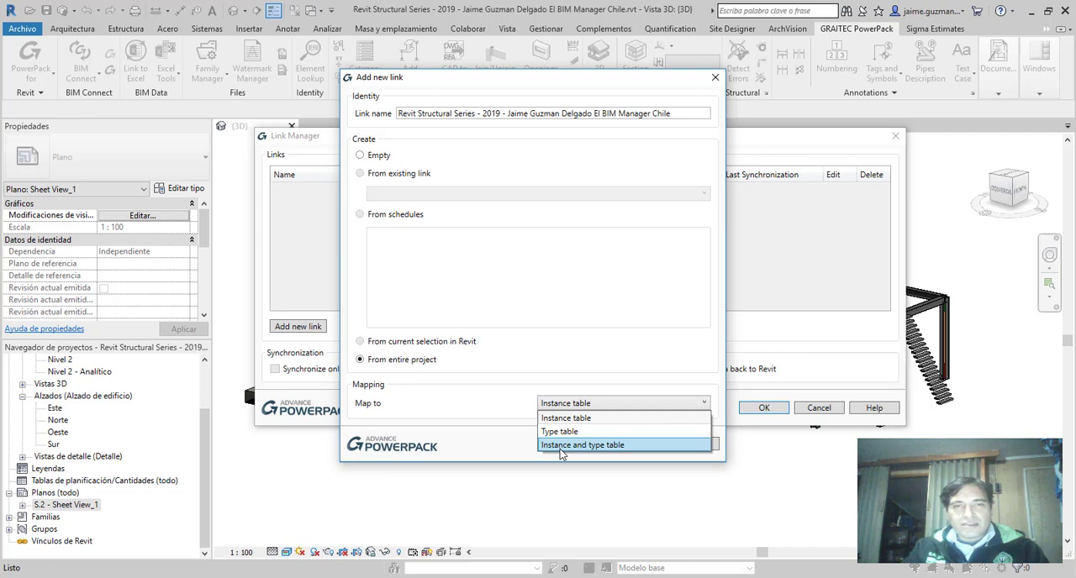
{"action": "left_click", "coordinate": [560, 431]}
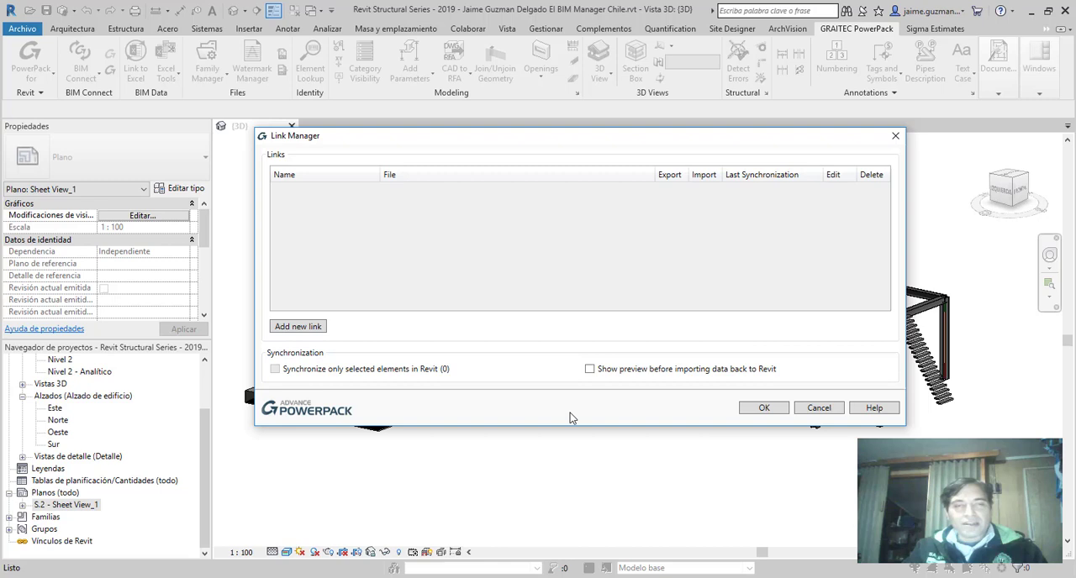
- Start Add new link again, then cancel without creating a link
{"action": "left_click", "coordinate": [297, 326]}
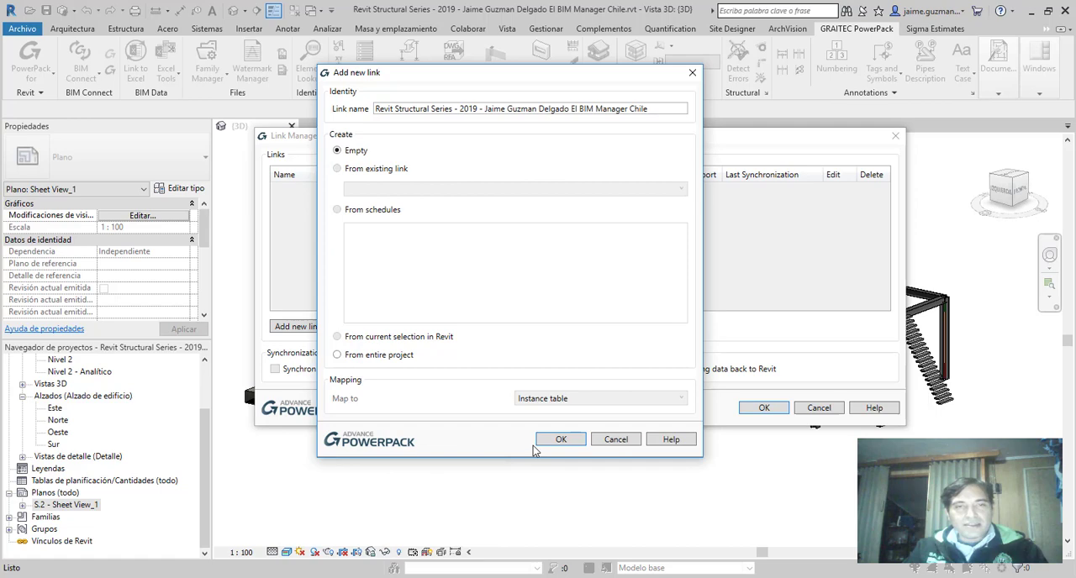
{"action": "left_click", "coordinate": [615, 438]}
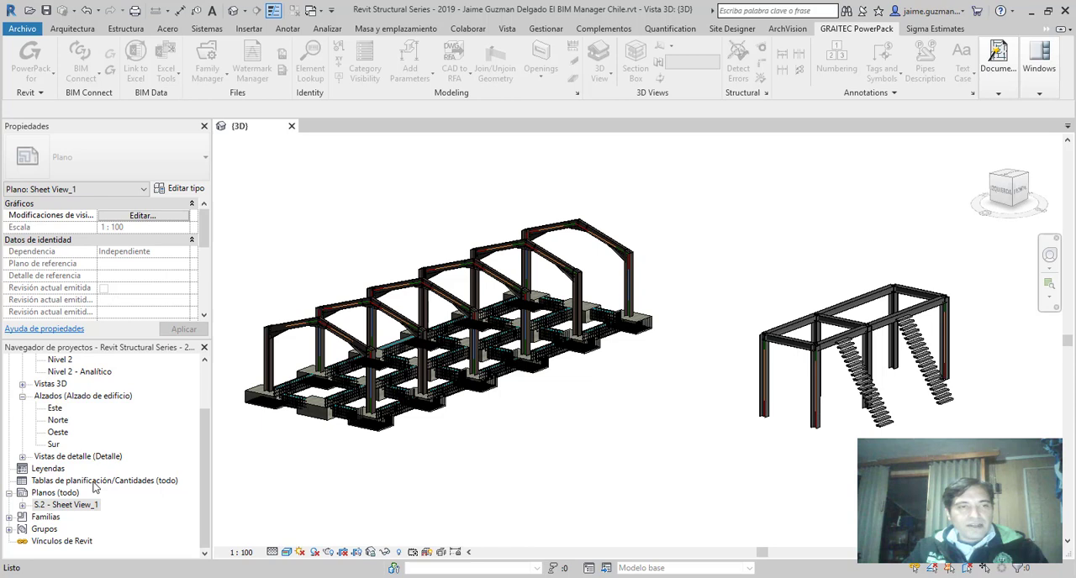
- Create a Structural Columns schedule whose Count field calculates totals
{"action": "left_click", "coordinate": [104, 480]}
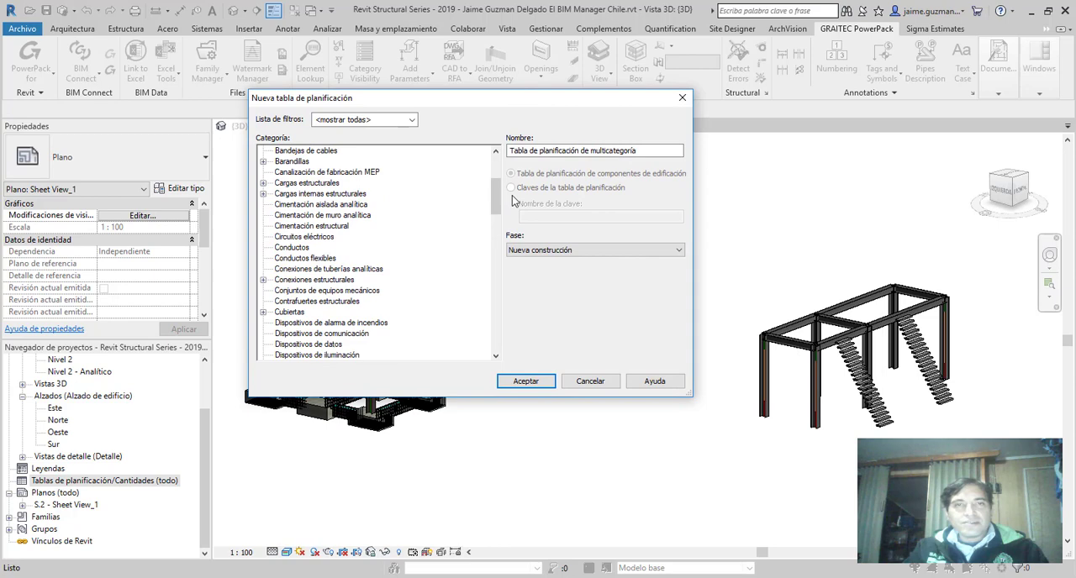
{"action": "left_click", "coordinate": [306, 279]}
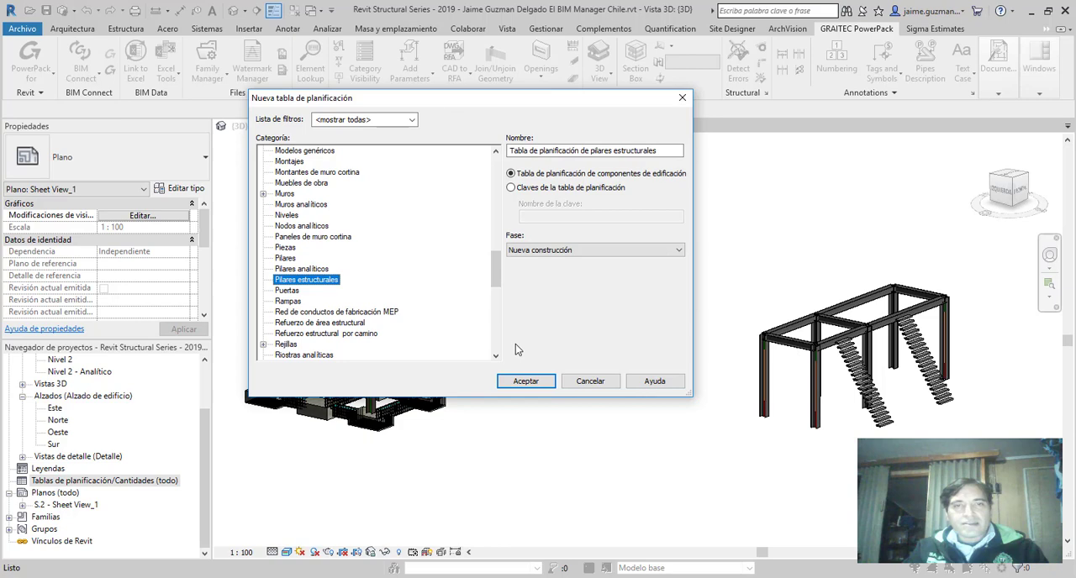
{"action": "left_click", "coordinate": [525, 380]}
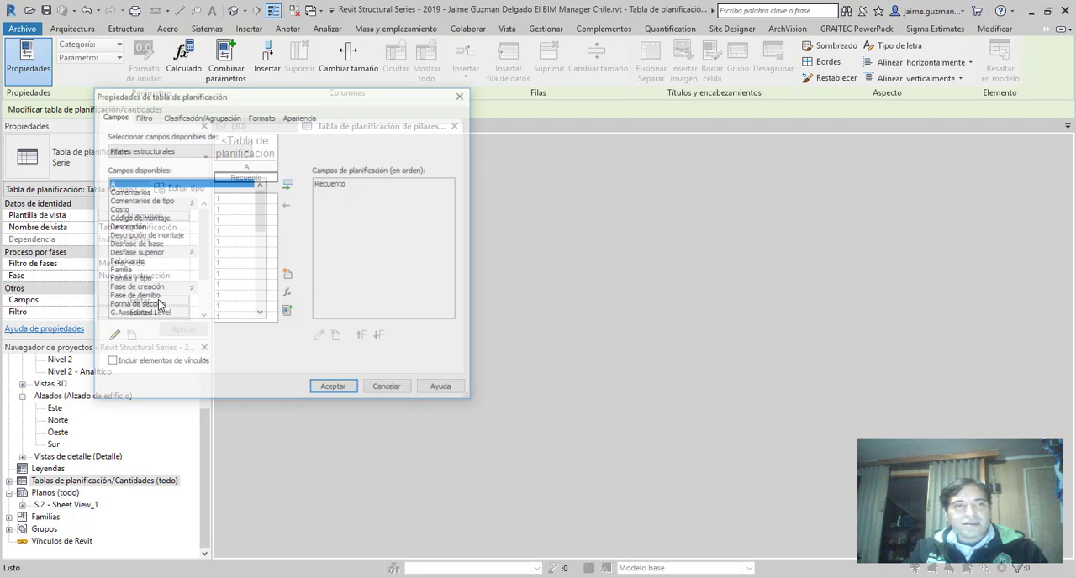
{"action": "left_click", "coordinate": [262, 115]}
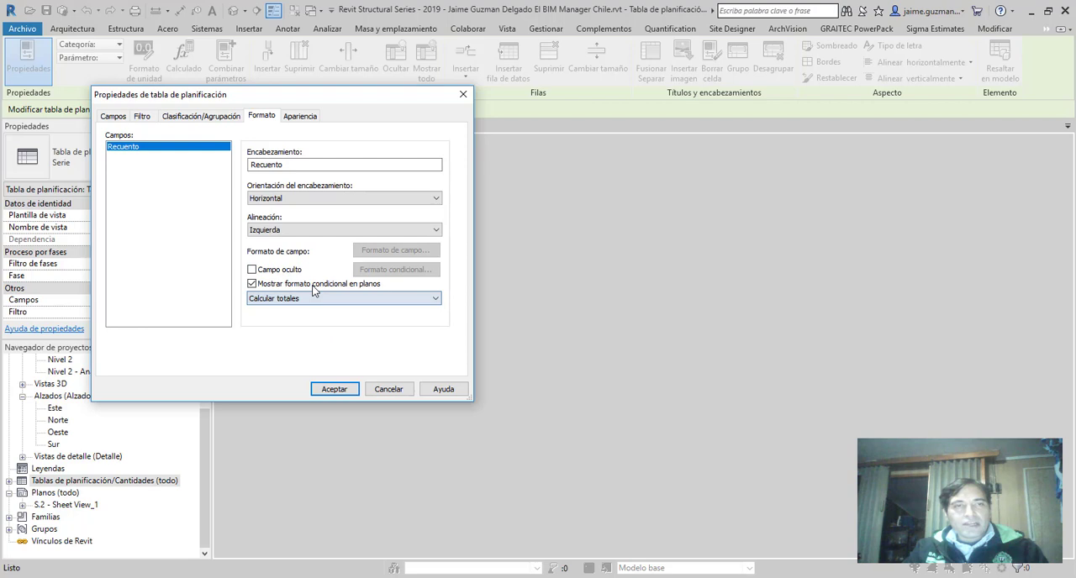
{"action": "left_click", "coordinate": [334, 388]}
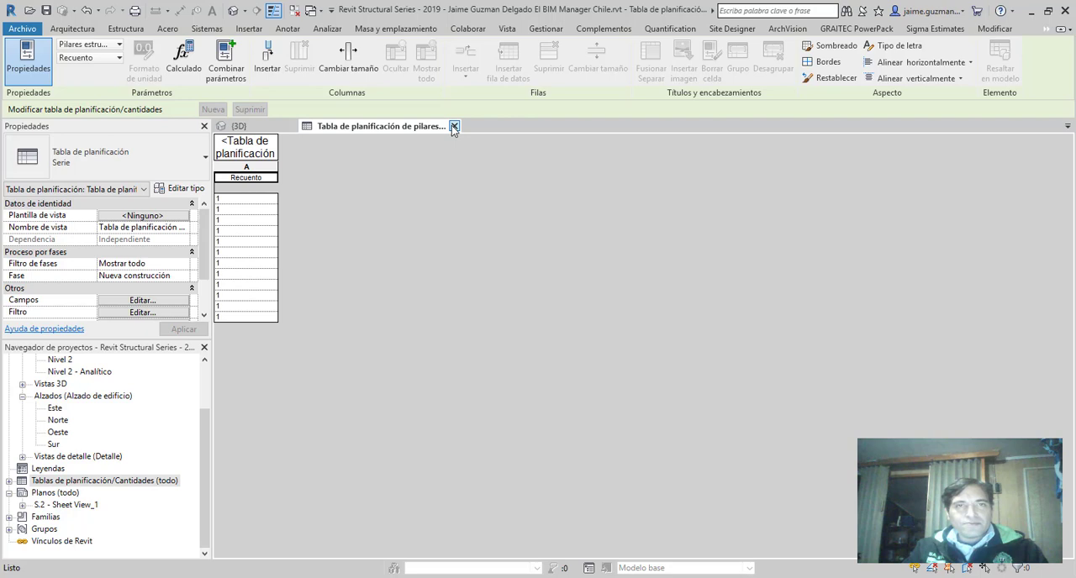
- Close the schedule and create an Excel link from the structural columns schedule
{"action": "left_click", "coordinate": [454, 126]}
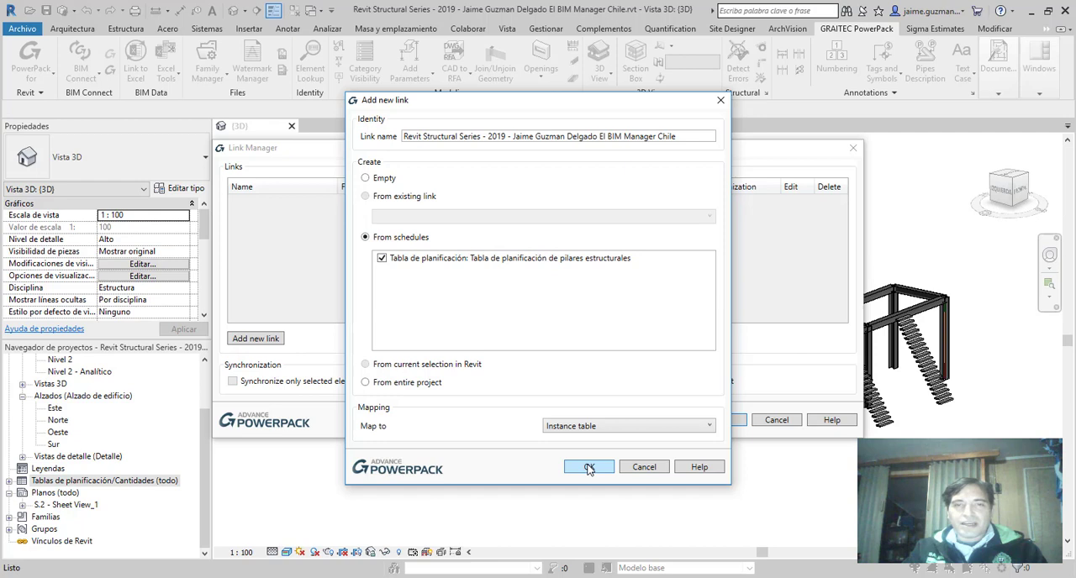
{"action": "left_click", "coordinate": [588, 467]}
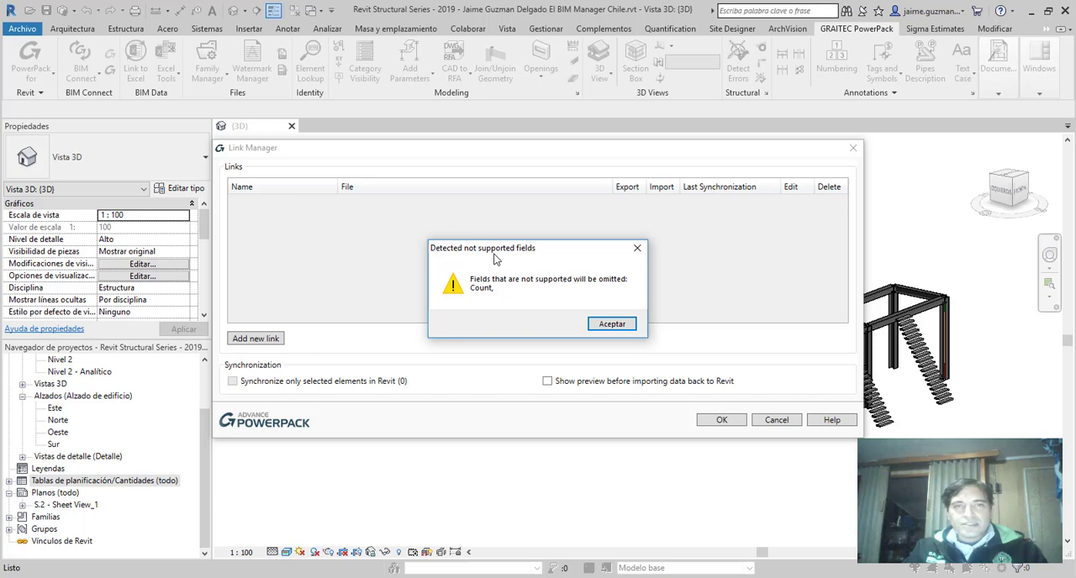
- Acknowledge the unsupported Count field warning with Aceptar
{"action": "left_click", "coordinate": [612, 324]}
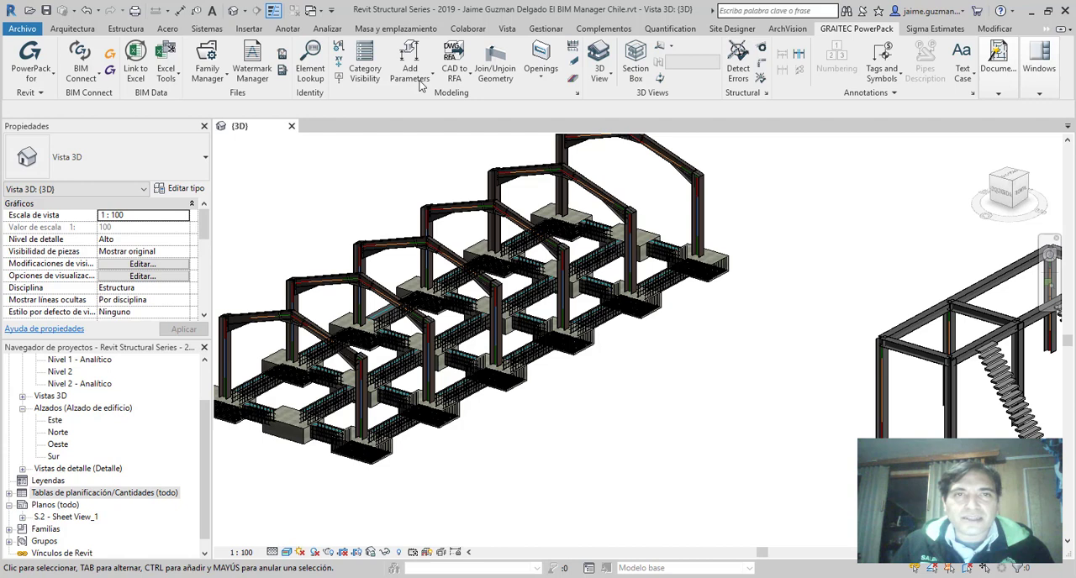
- Browse the Sigma Estimates and Complementos tabs, then orbit the portal-frame model to another side
{"action": "left_click", "coordinate": [935, 27]}
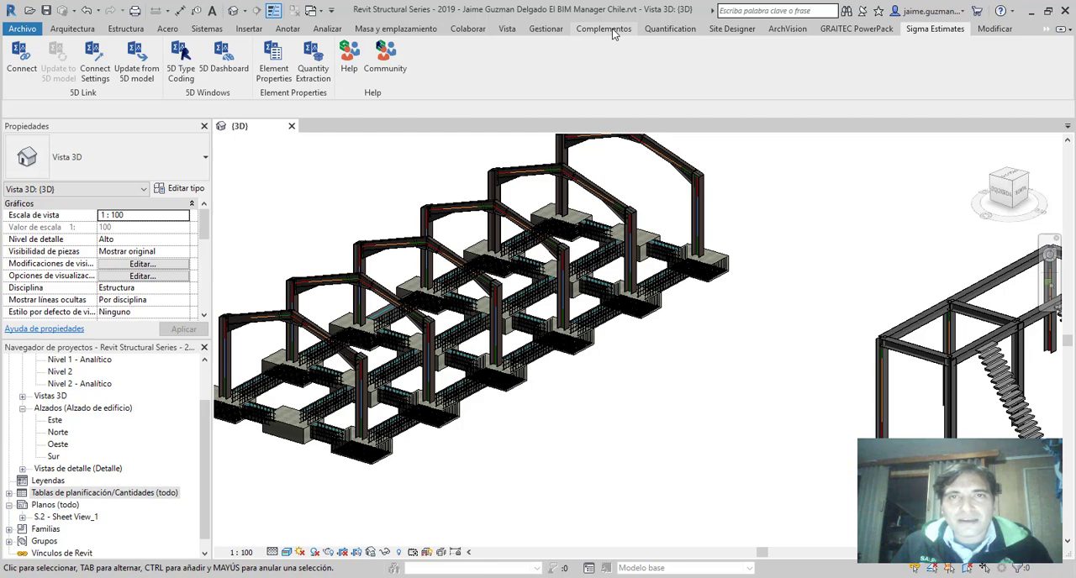
{"action": "left_click", "coordinate": [603, 29]}
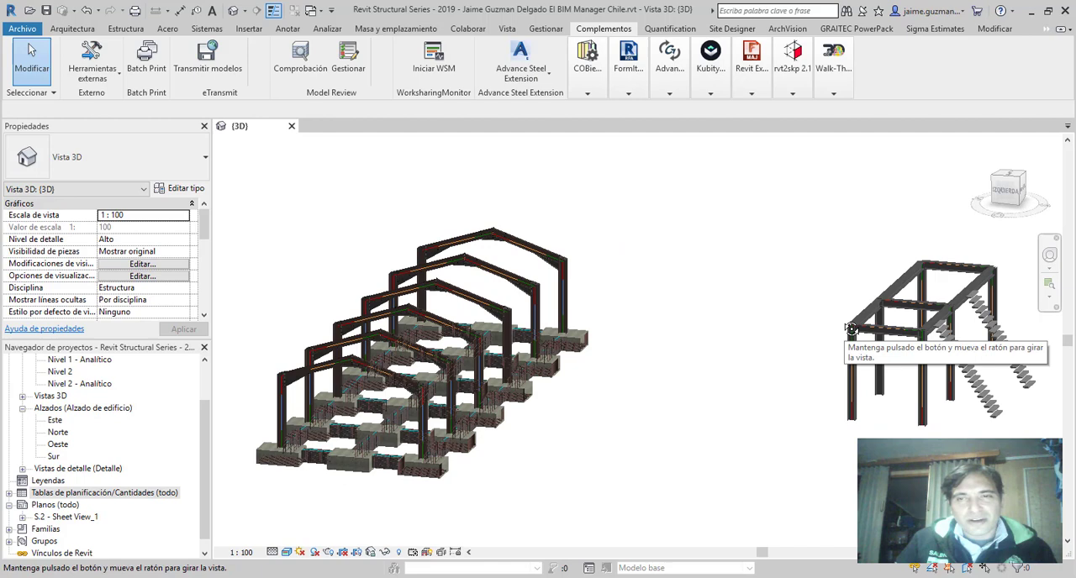
{"action": "left_click_drag", "start_coordinate": [851, 328], "coordinate": [818, 434]}
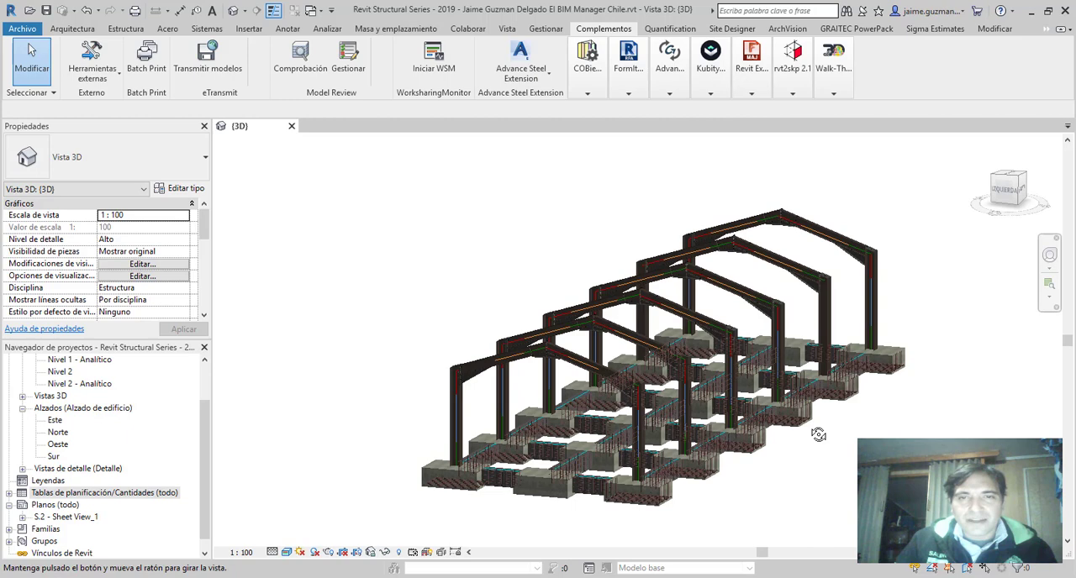